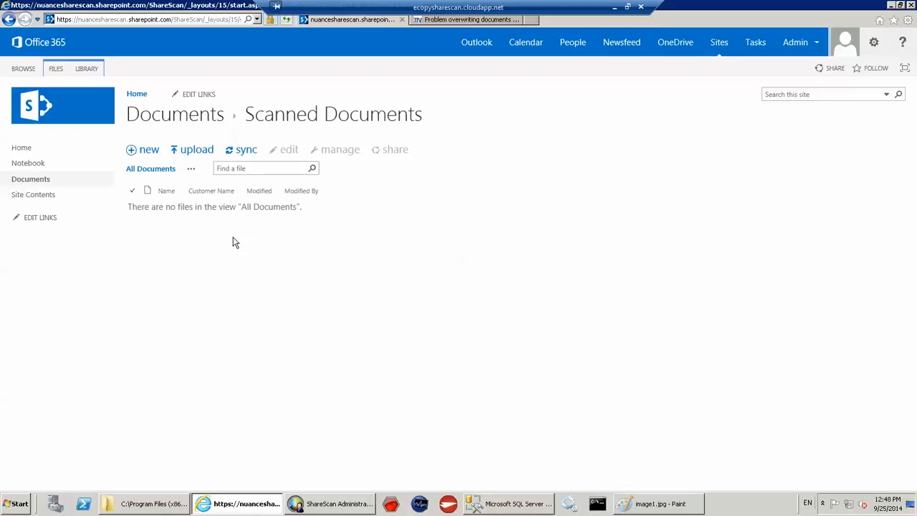
pyautogui.moveTo(175, 200)
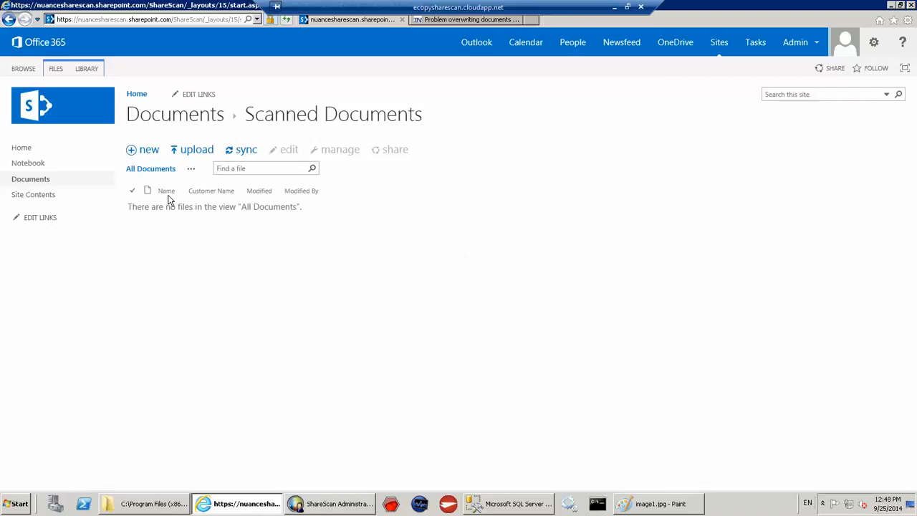
pyautogui.moveTo(627, 478)
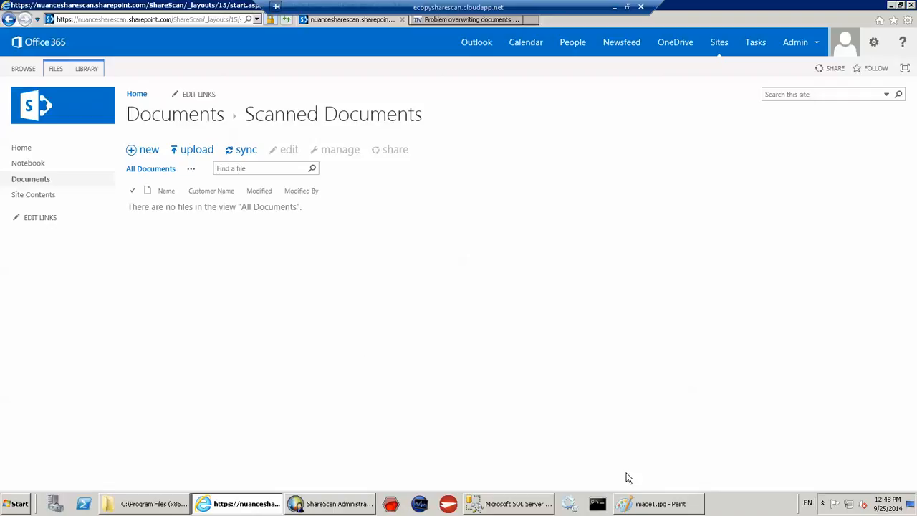
# Show the three scanned JPEG test images in Explorer and return to the DLR12345 form in Paint
pyautogui.click(658, 504)
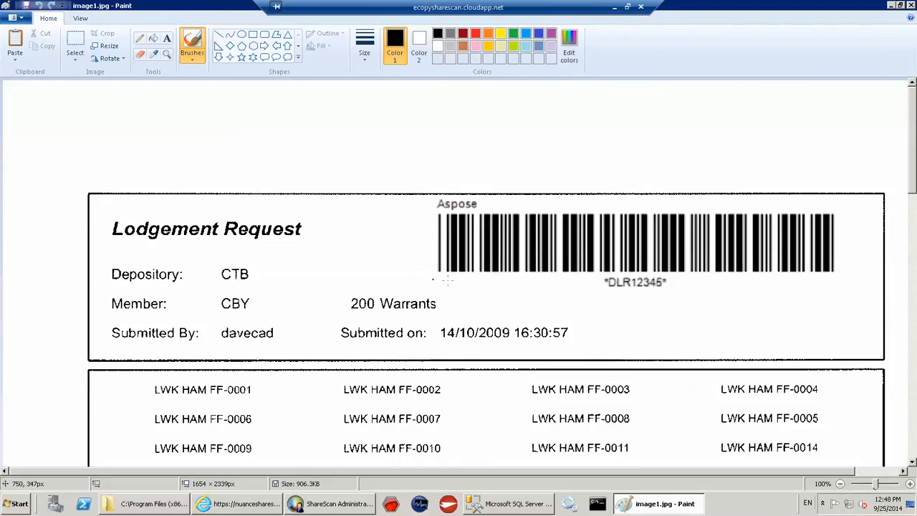
pyautogui.moveTo(490, 283)
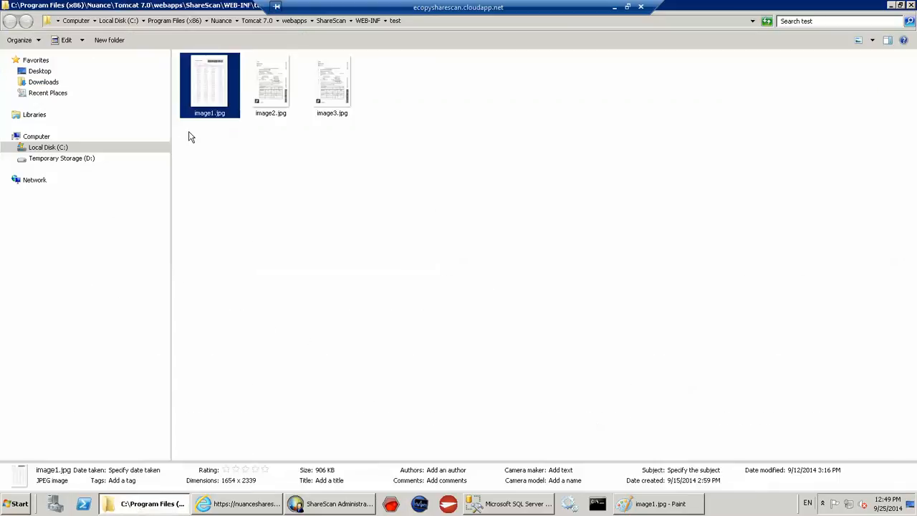
pyautogui.click(269, 81)
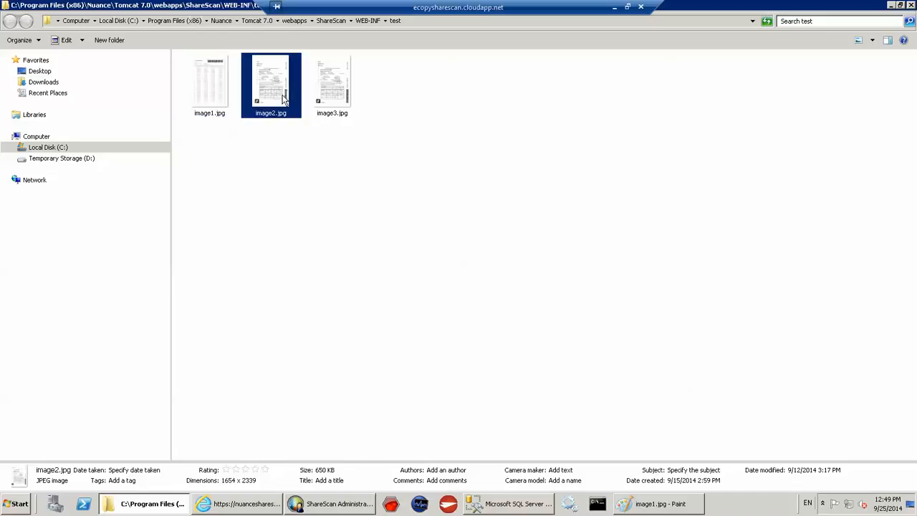
pyautogui.click(209, 82)
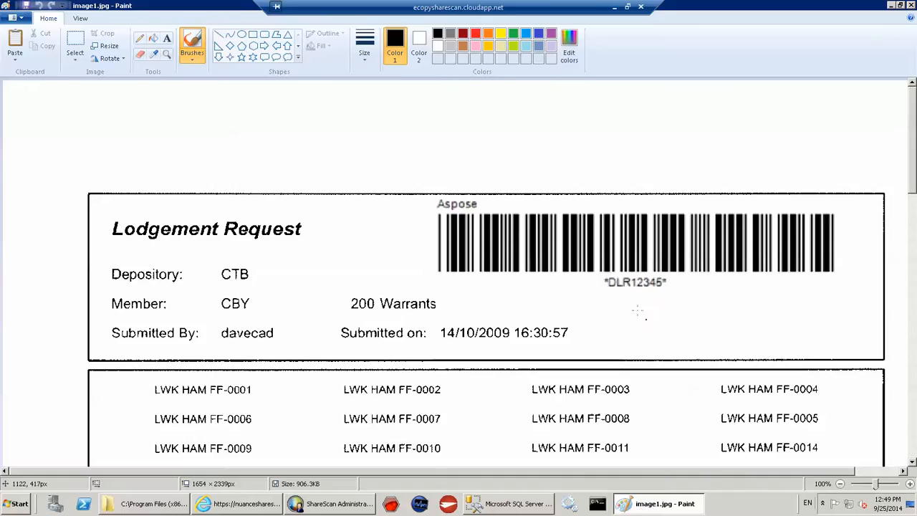
pyautogui.moveTo(629, 293)
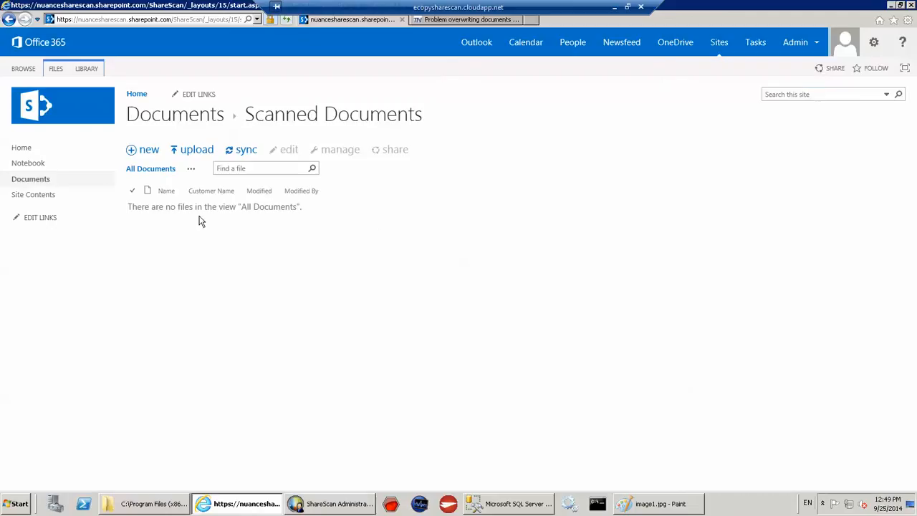
pyautogui.moveTo(166, 190)
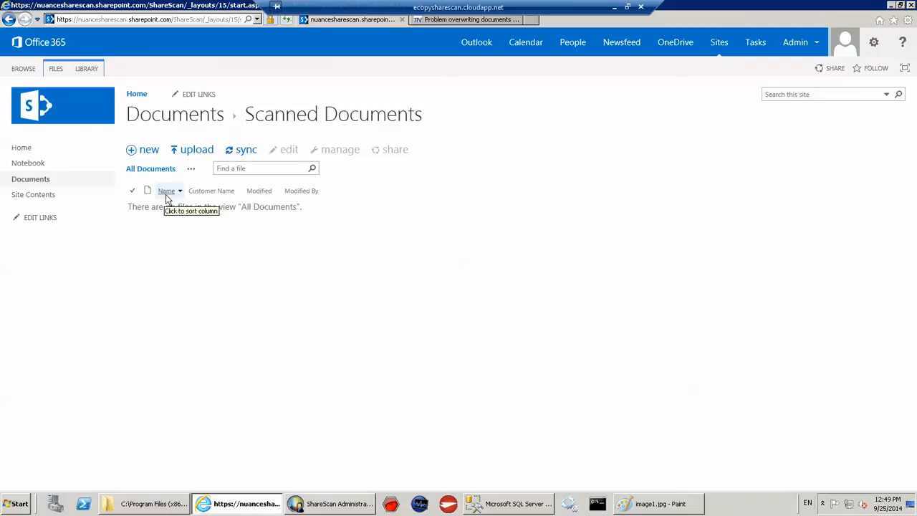
pyautogui.moveTo(358, 392)
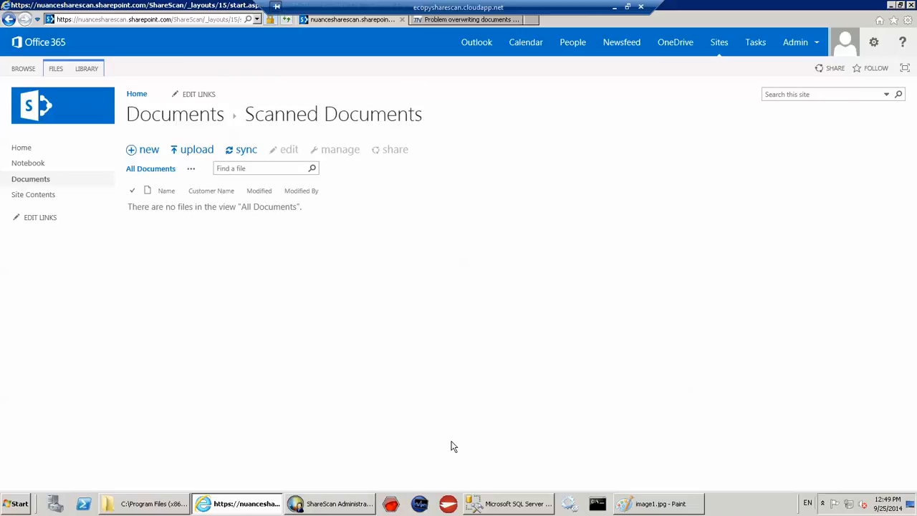
pyautogui.moveTo(501, 487)
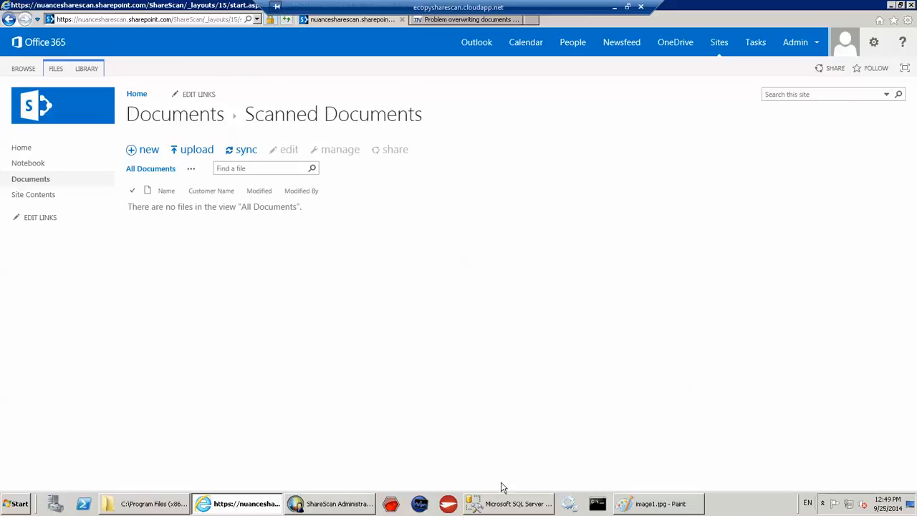
pyautogui.click(509, 505)
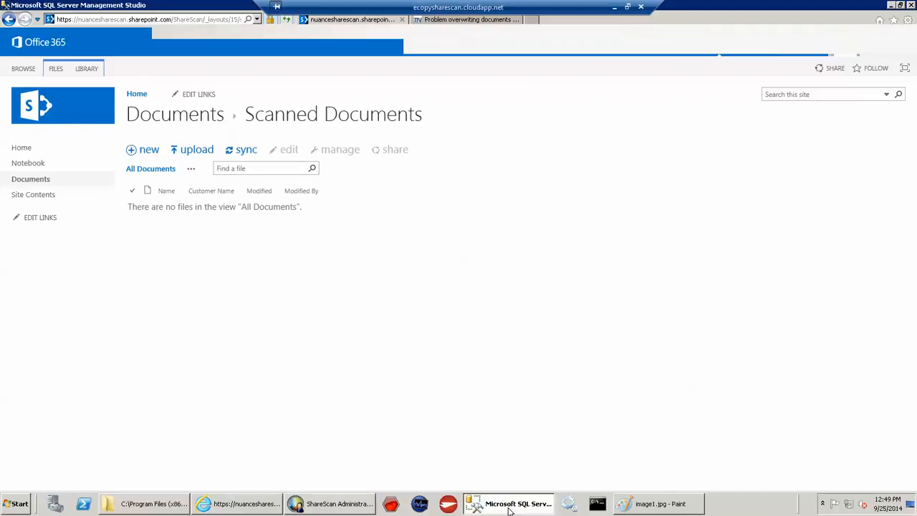
pyautogui.click(508, 504)
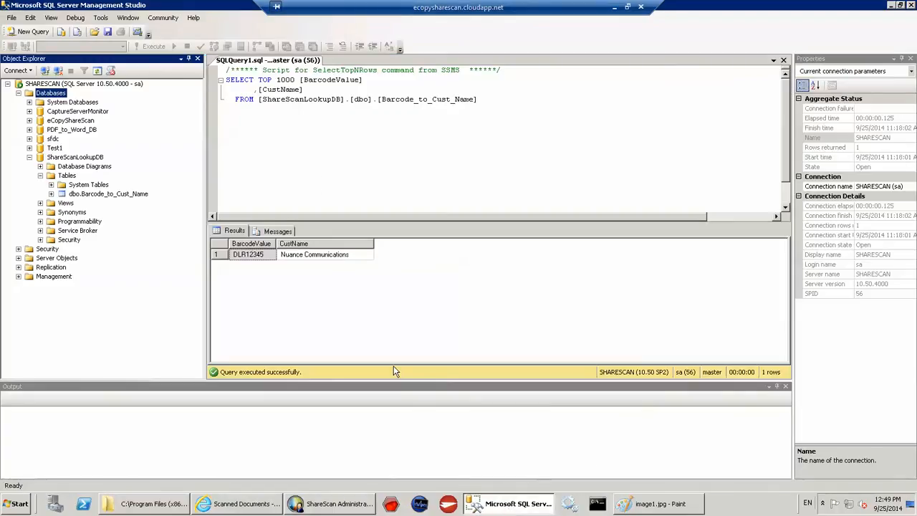
pyautogui.moveTo(120, 201)
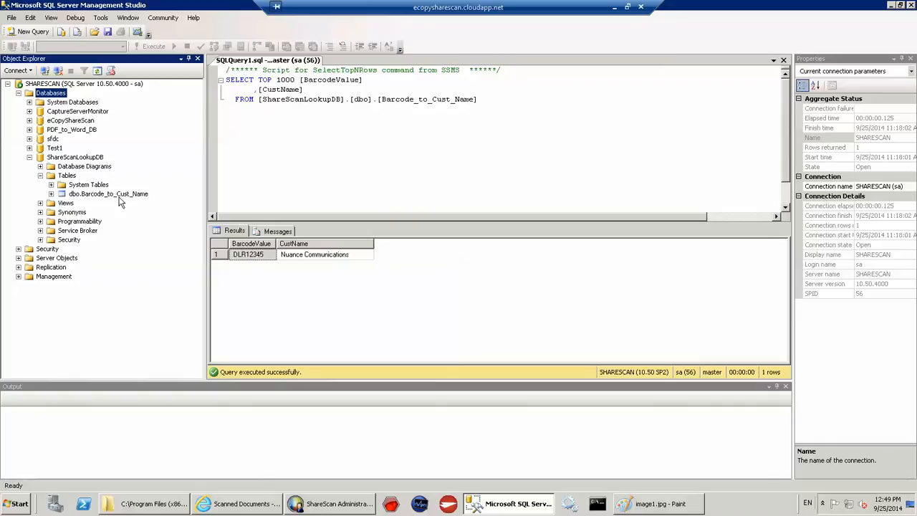
pyautogui.click(109, 194)
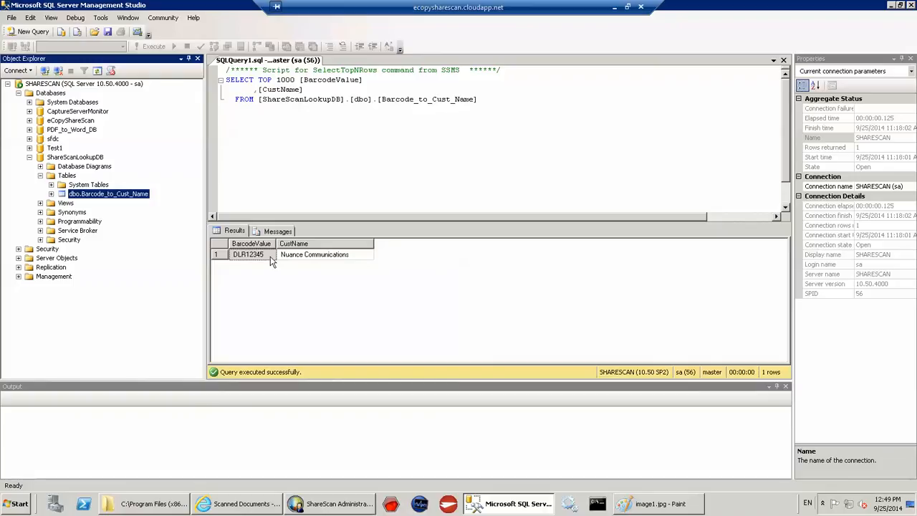
pyautogui.moveTo(293, 262)
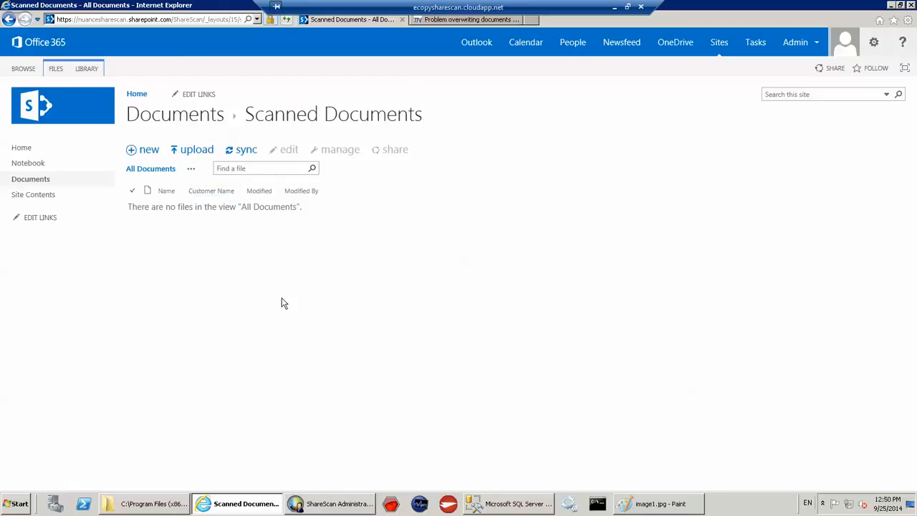
pyautogui.moveTo(300, 393)
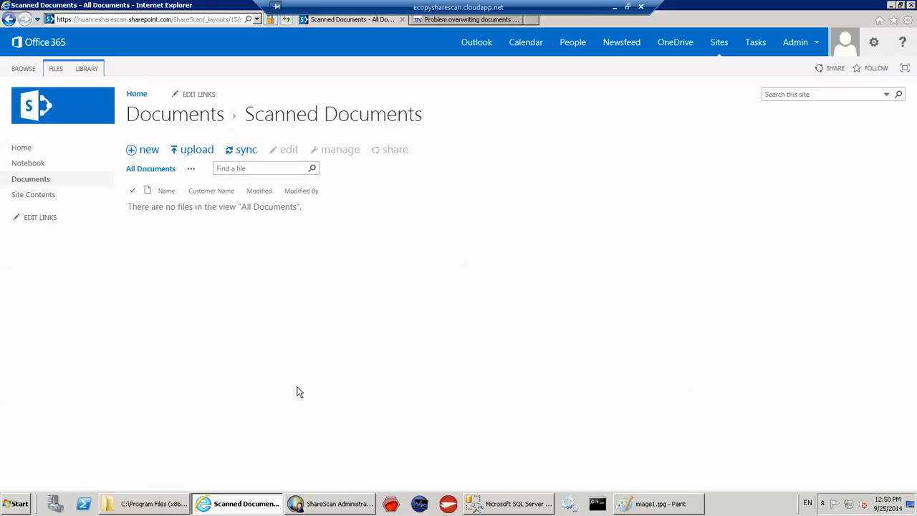
# Launch the ShareScan device Simulator from the Administrator ribbon, retrying past the browser resend warning
pyautogui.click(330, 504)
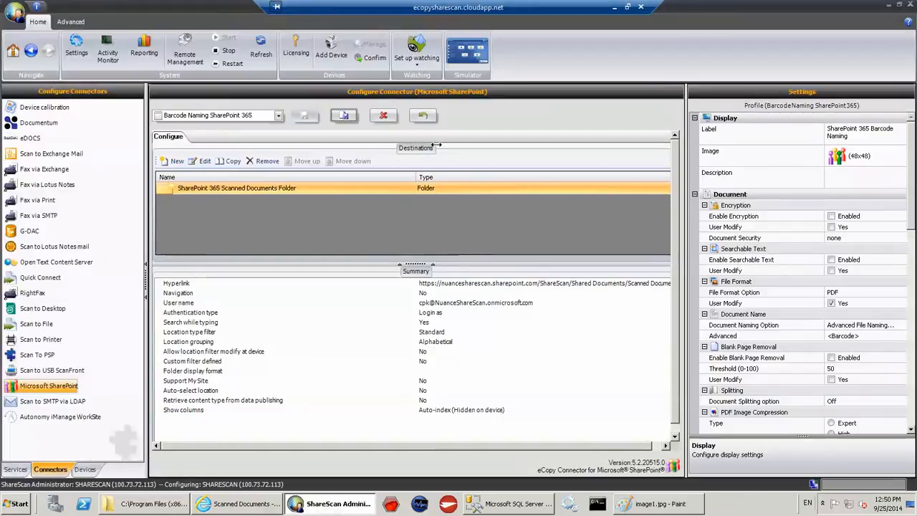
pyautogui.click(467, 54)
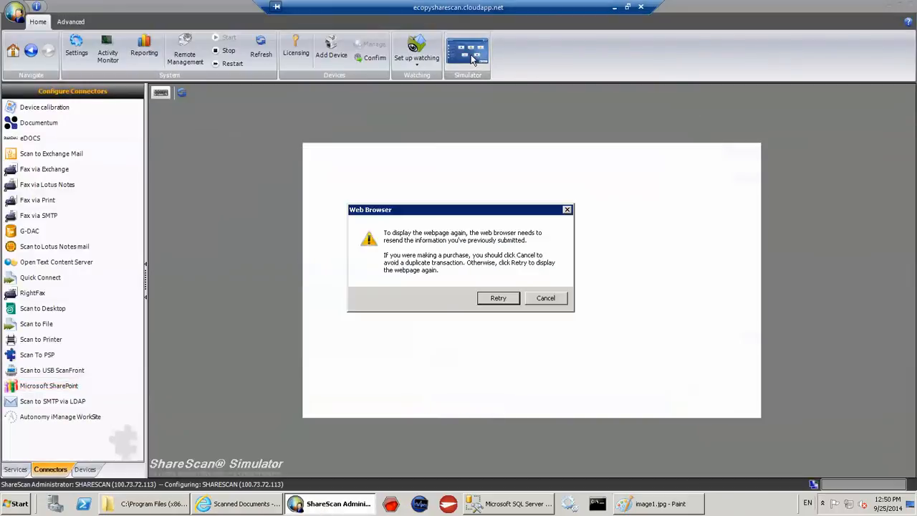
pyautogui.click(498, 297)
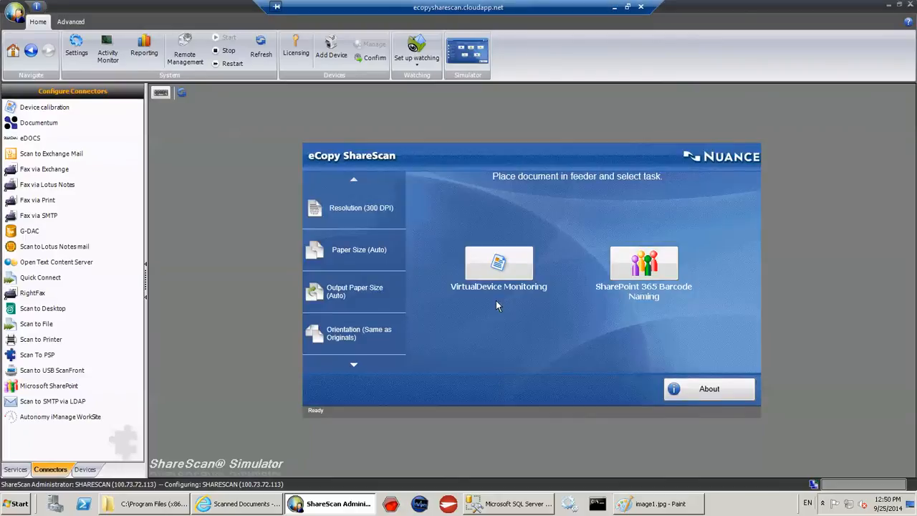
pyautogui.moveTo(650, 361)
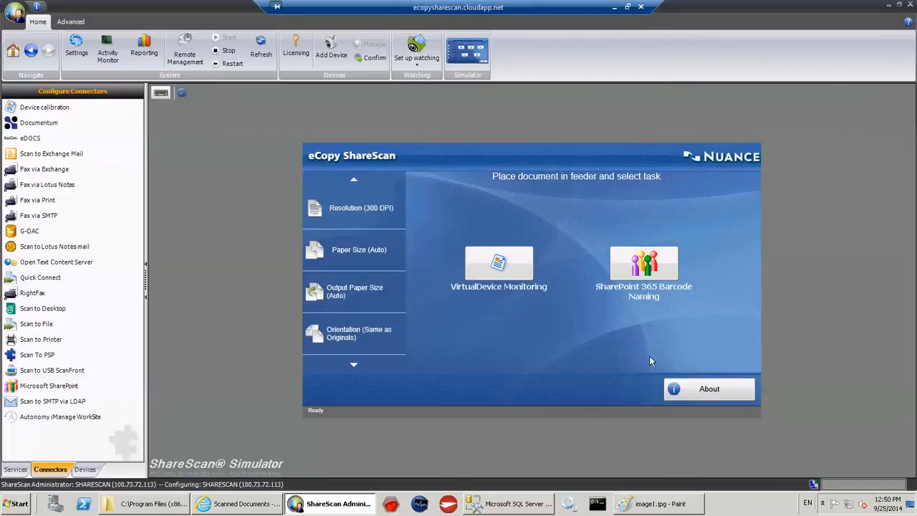
pyautogui.moveTo(661, 361)
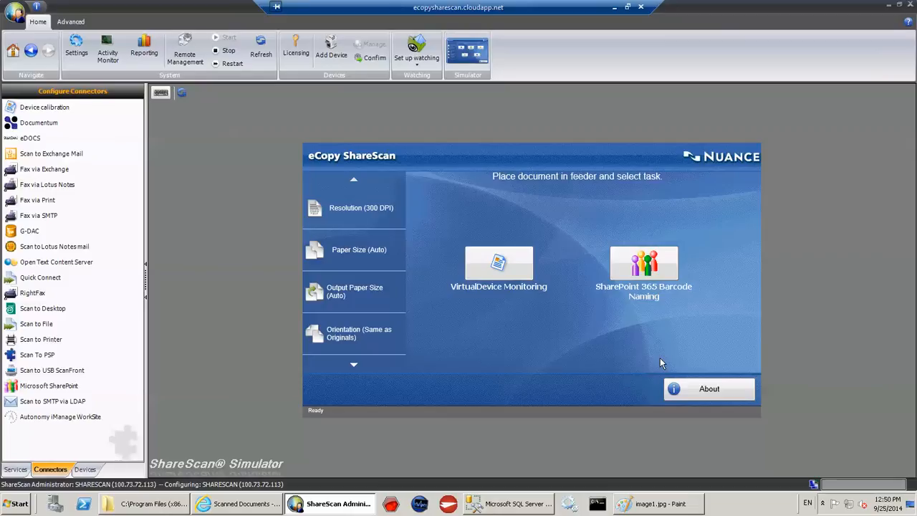
pyautogui.moveTo(679, 272)
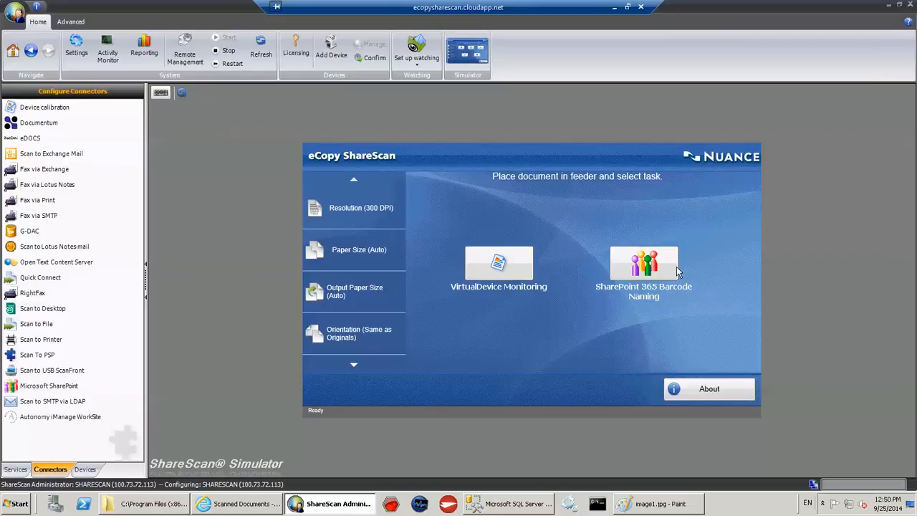
pyautogui.moveTo(653, 303)
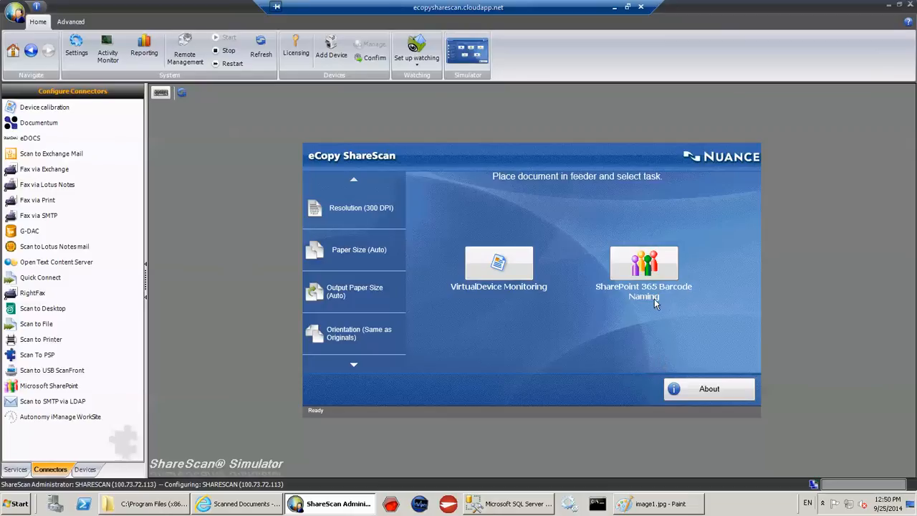
pyautogui.moveTo(659, 302)
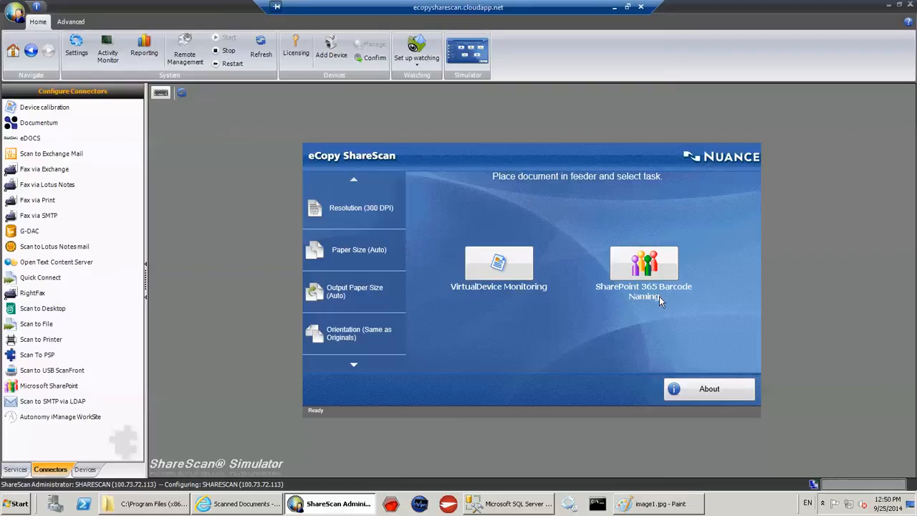
pyautogui.moveTo(660, 275)
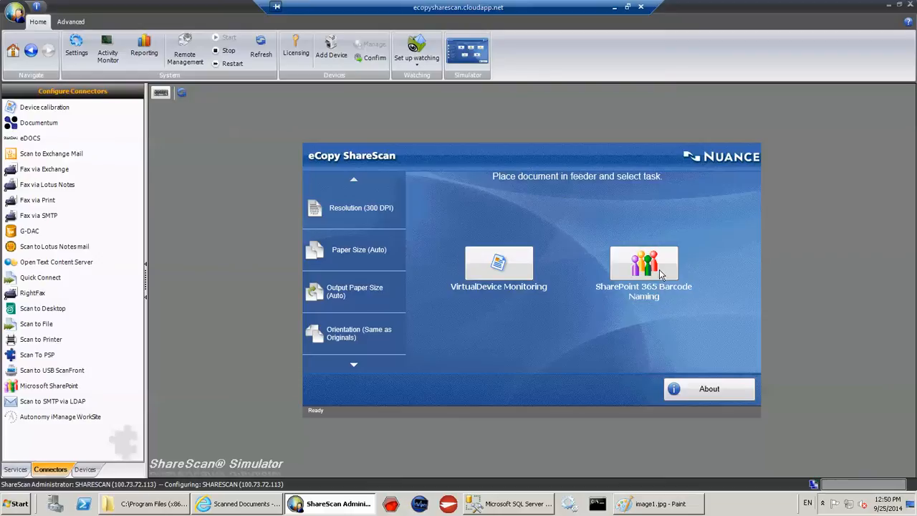
# Run the SharePoint 365 Barcode Naming task, page back to page 1 and send the three-page scan successfully
pyautogui.click(644, 264)
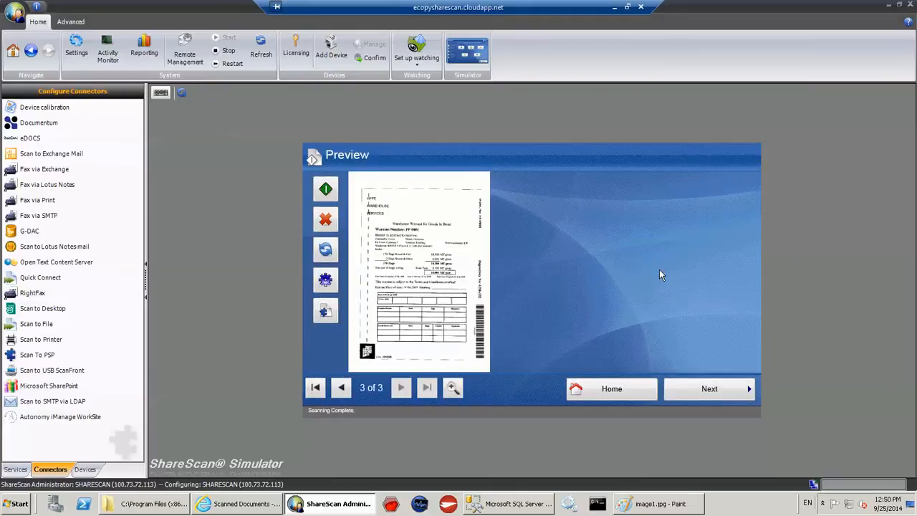
pyautogui.click(341, 387)
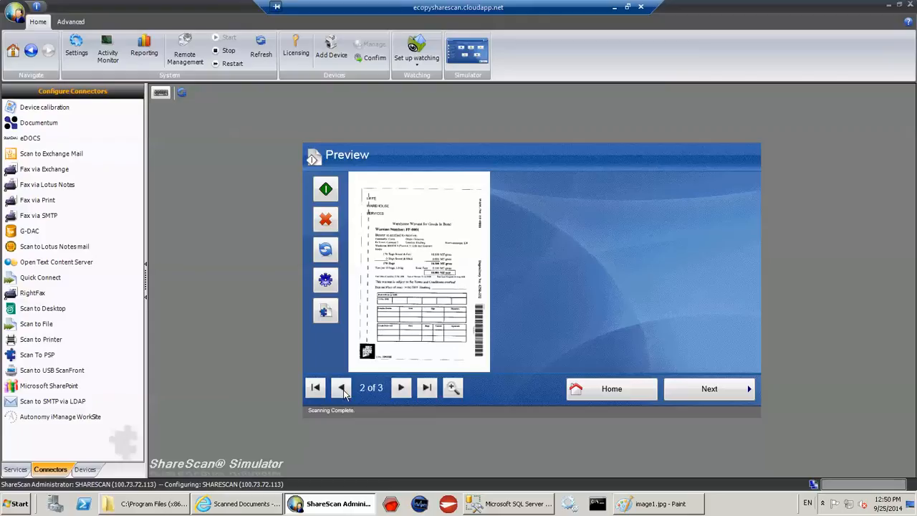
pyautogui.click(340, 387)
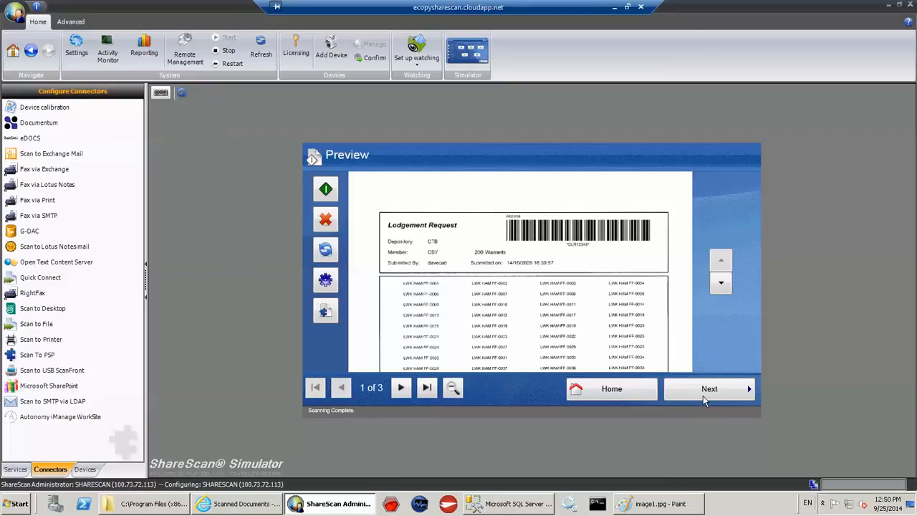
pyautogui.click(709, 388)
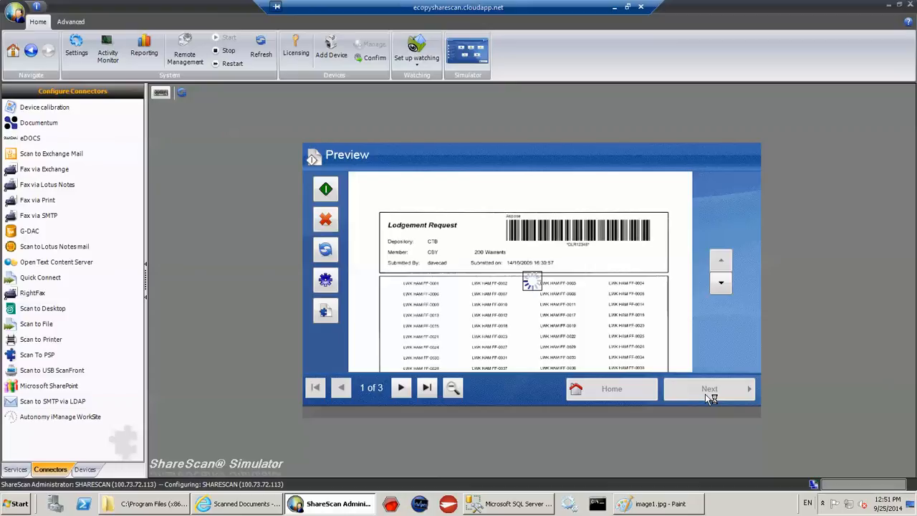
pyautogui.click(709, 388)
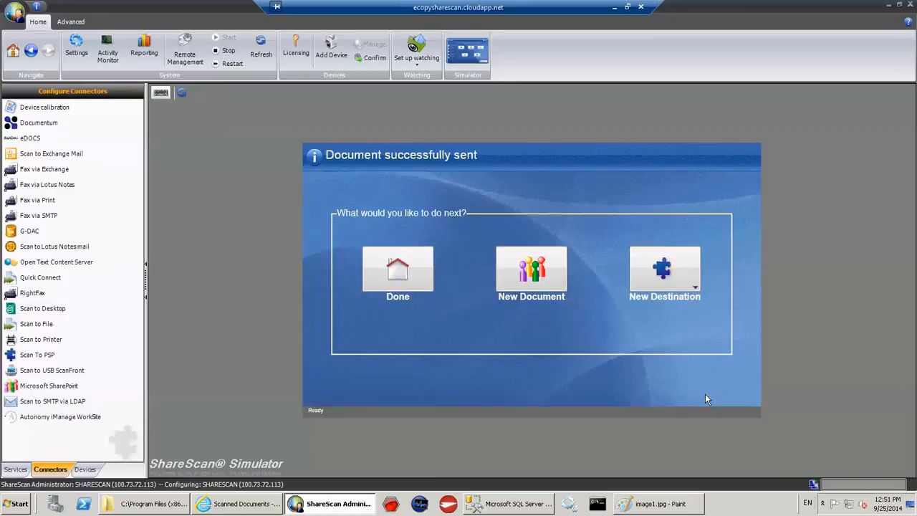
pyautogui.click(243, 503)
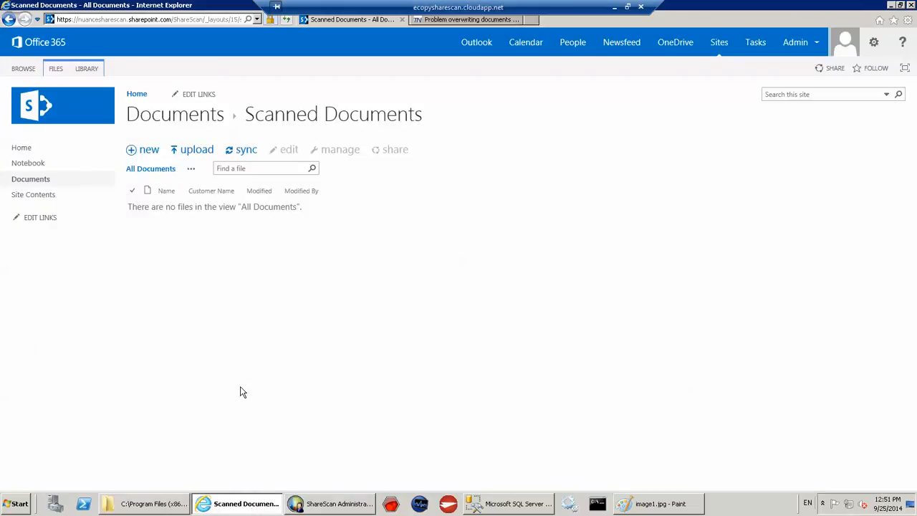
# Refresh Scanned Documents to show DLR12345 with customer Nuance Communications and open its PDF
pyautogui.click(150, 20)
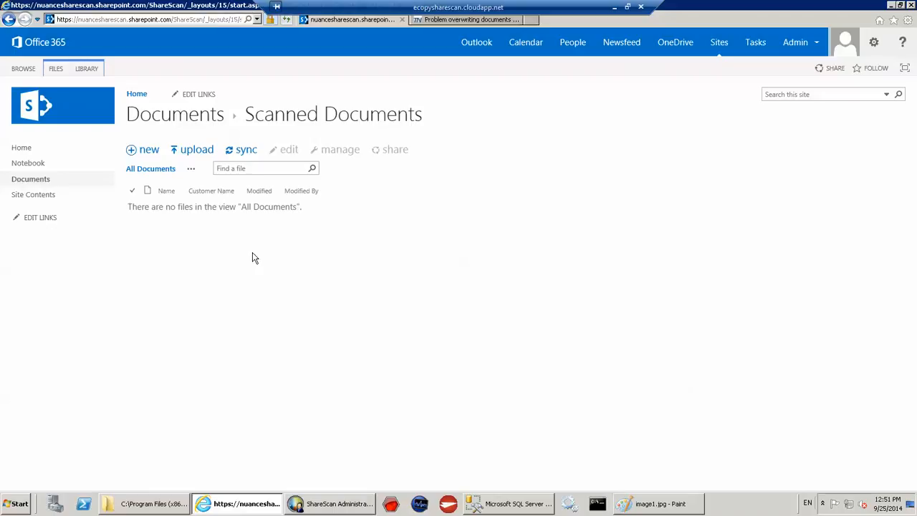
pyautogui.moveTo(250, 255)
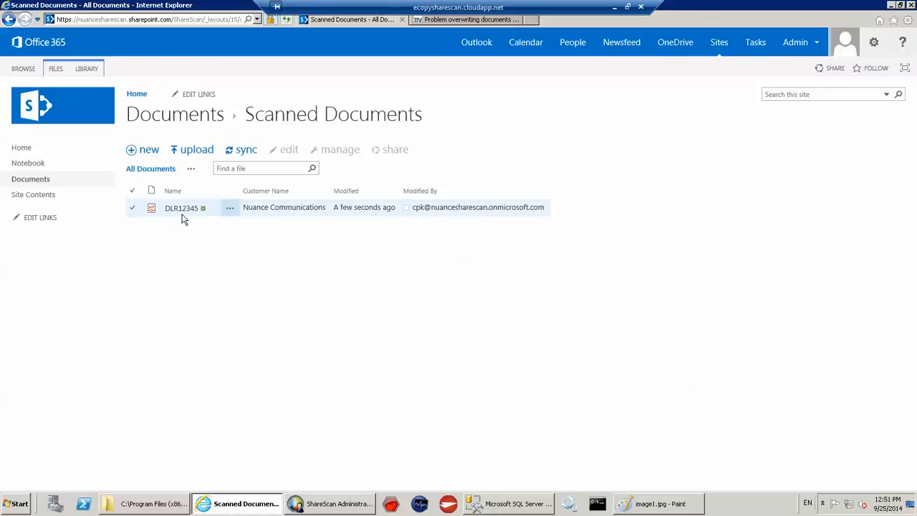
pyautogui.moveTo(269, 209)
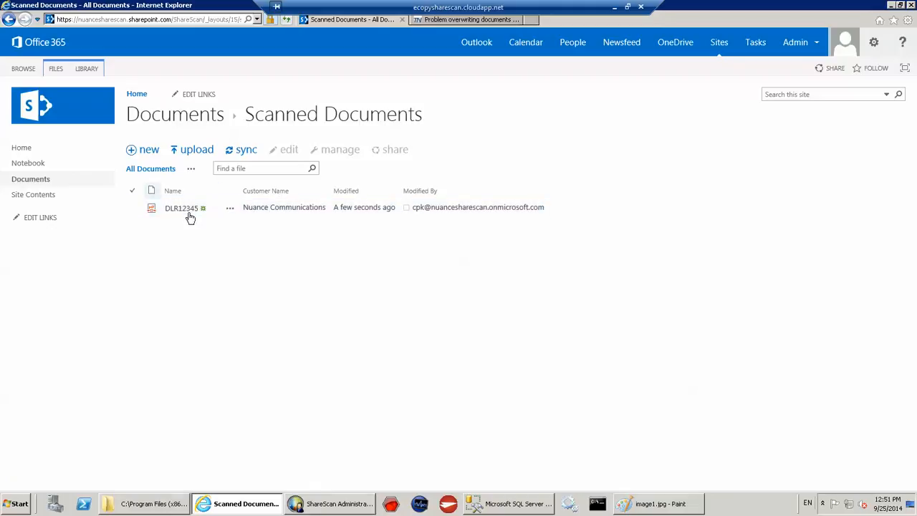
pyautogui.click(180, 206)
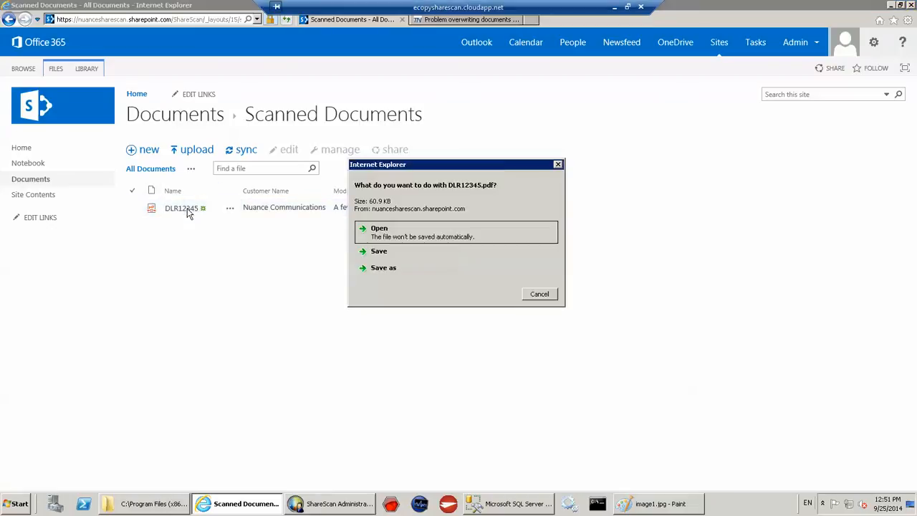
pyautogui.click(378, 228)
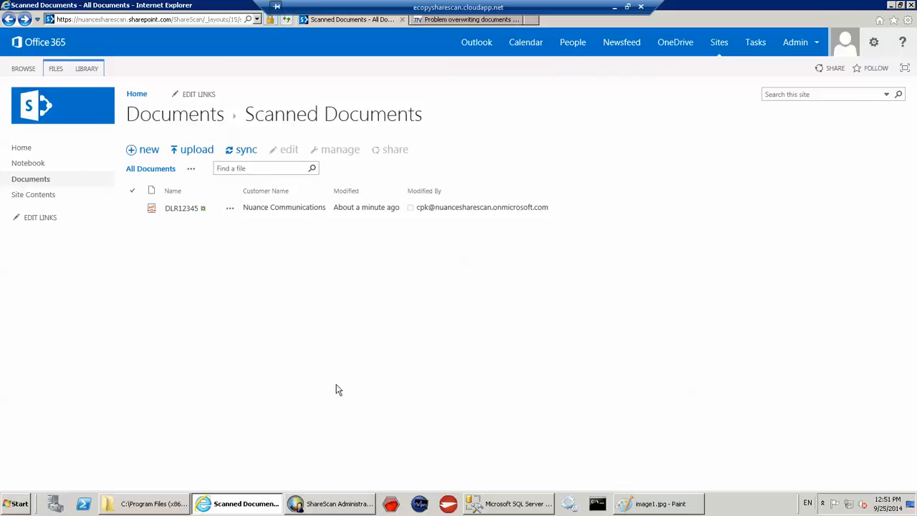
# Edit the SharePoint 365 Scanned Documents Folder destination under Connectors > Microsoft SharePoint
pyautogui.click(330, 503)
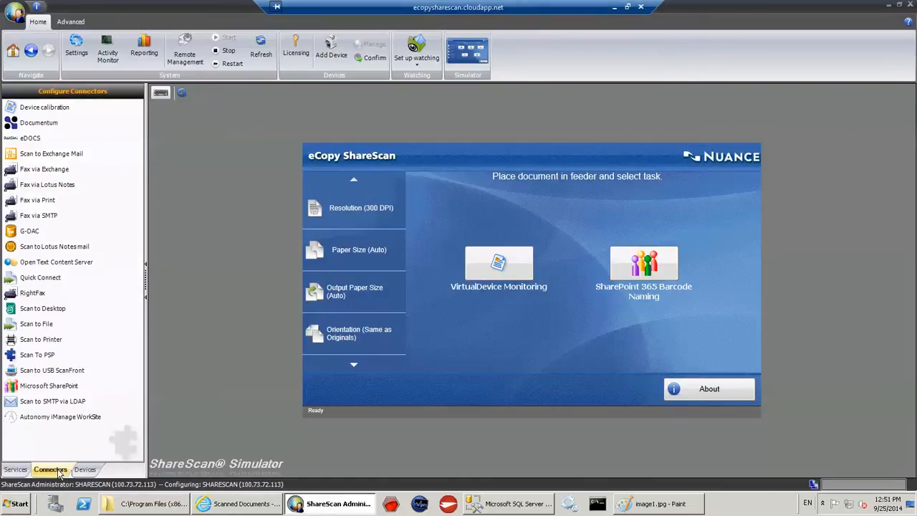
pyautogui.click(49, 385)
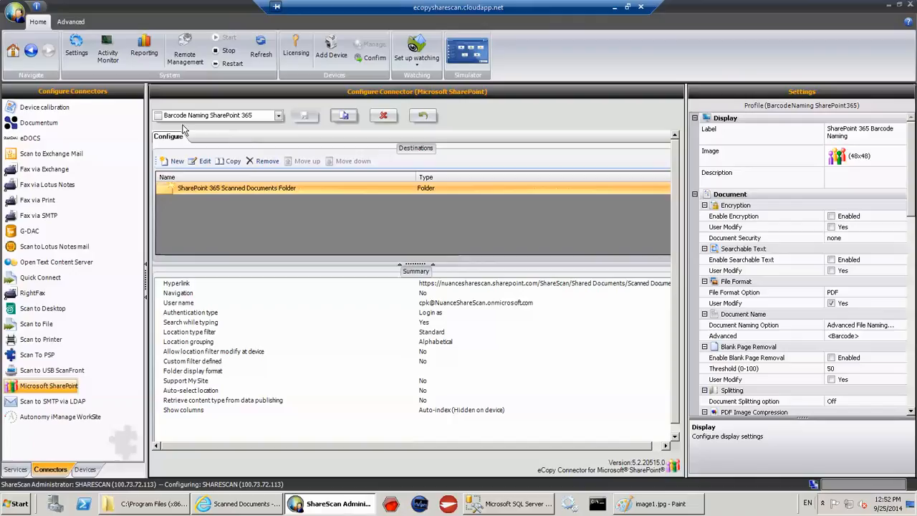
pyautogui.moveTo(242, 127)
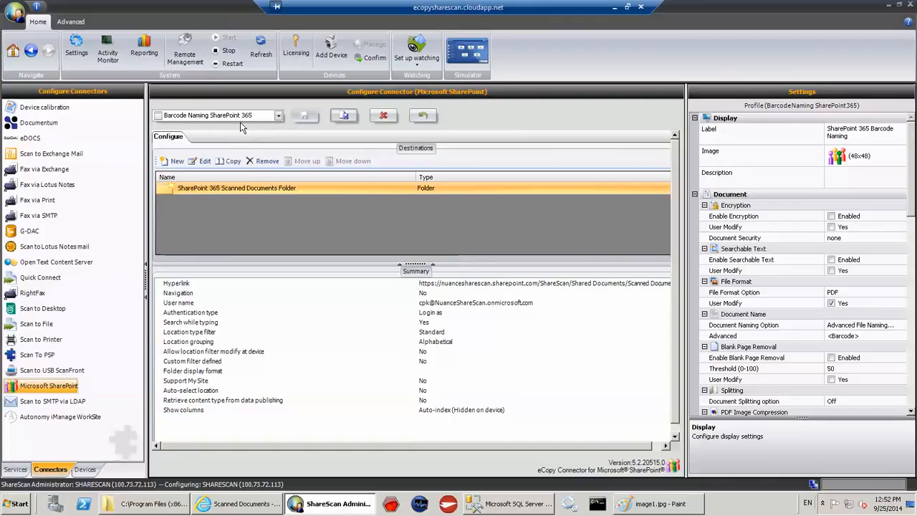
pyautogui.moveTo(862, 146)
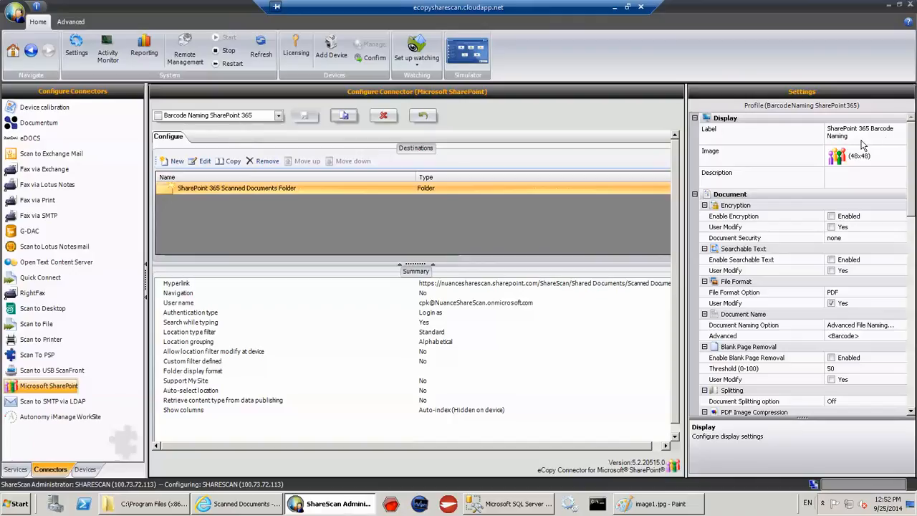
pyautogui.moveTo(888, 143)
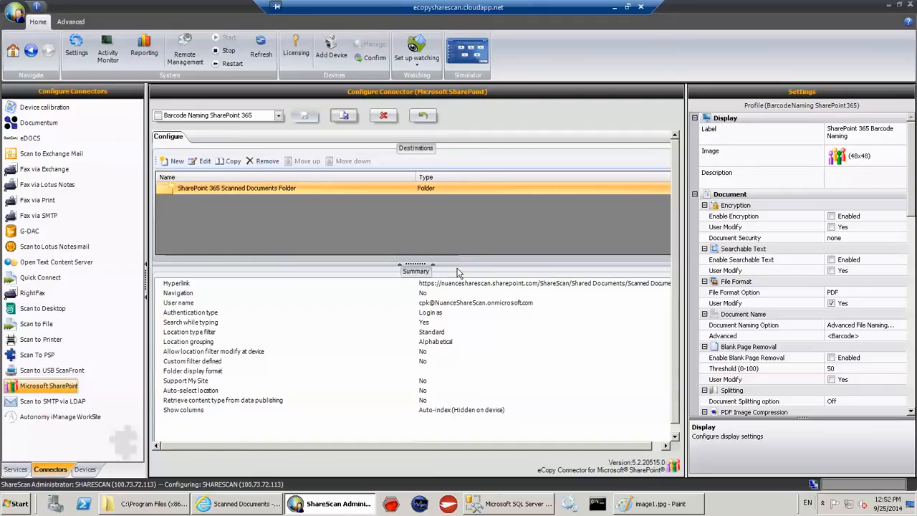
pyautogui.click(203, 160)
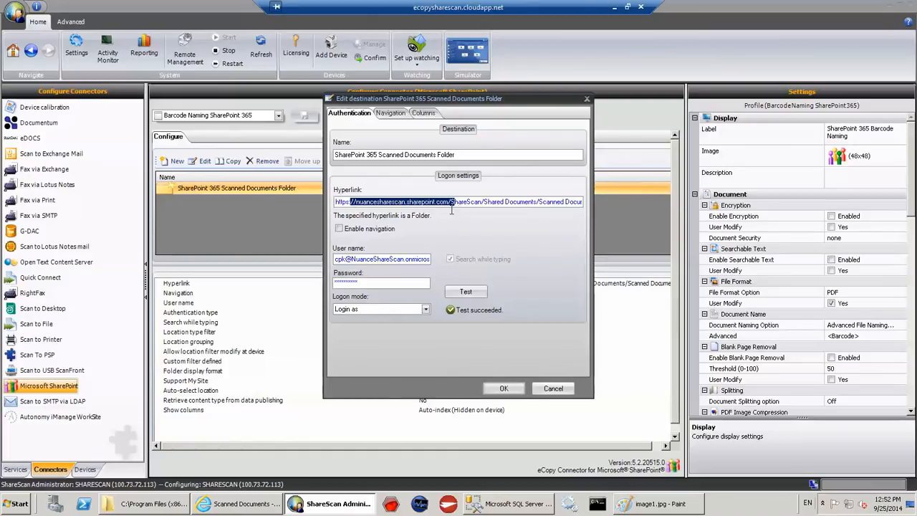
pyautogui.click(338, 228)
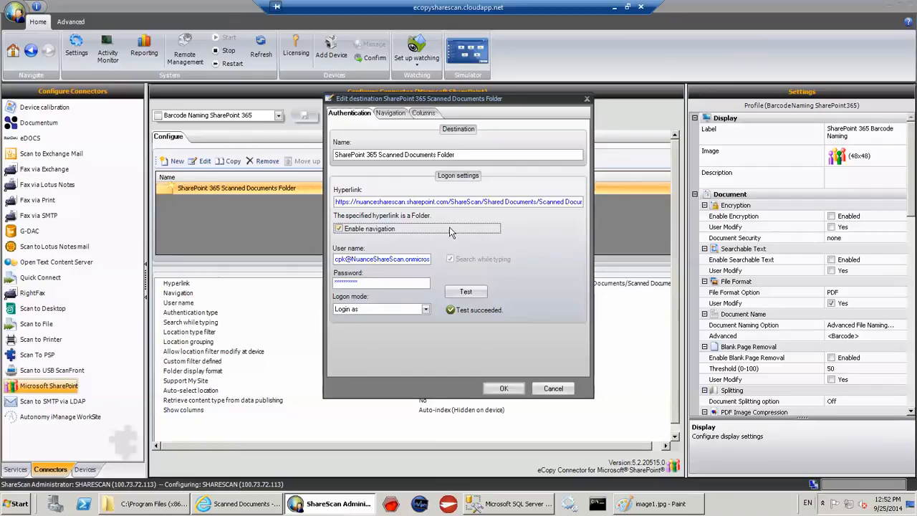
# View the destination's Navigation settings, then its Columns settings listing the Customer Name column
pyautogui.click(338, 228)
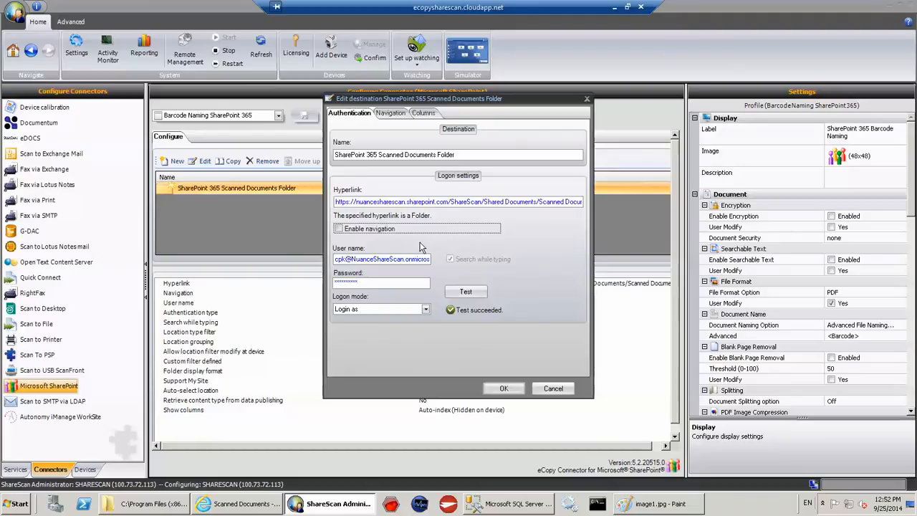
pyautogui.moveTo(427, 246)
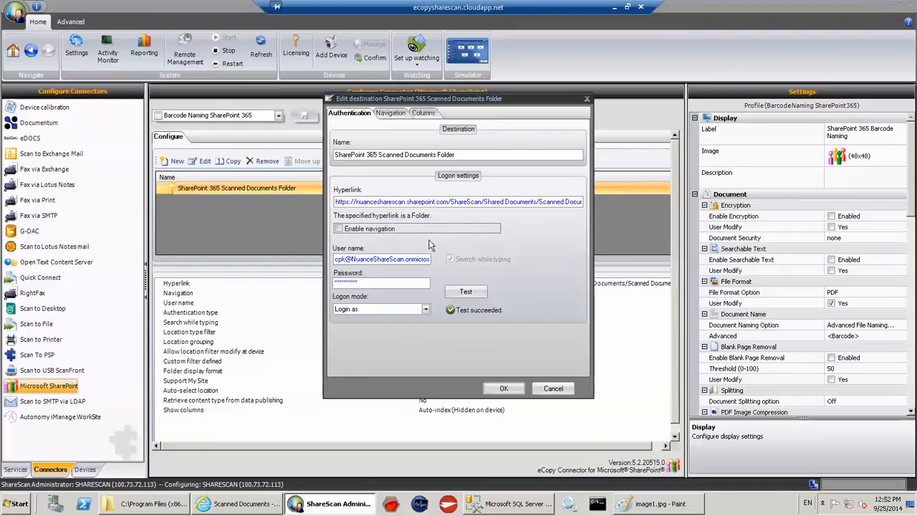
pyautogui.click(390, 113)
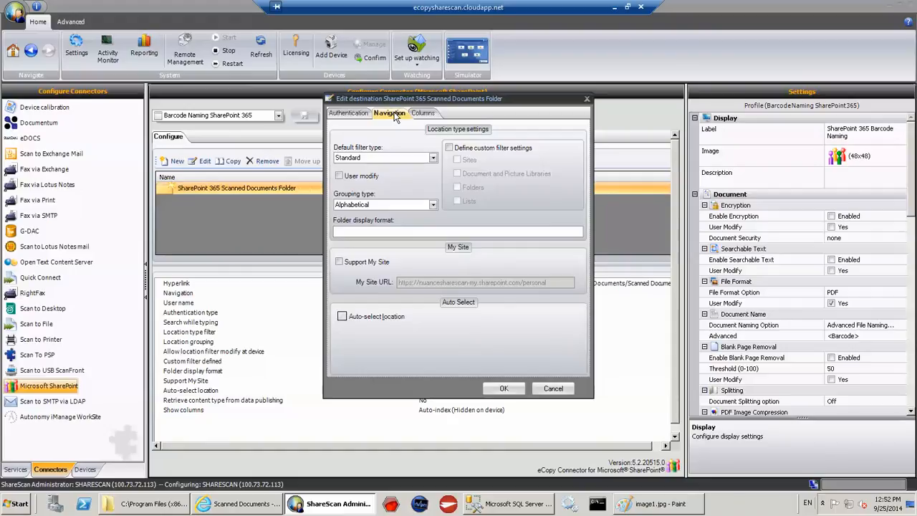
pyautogui.moveTo(422, 113)
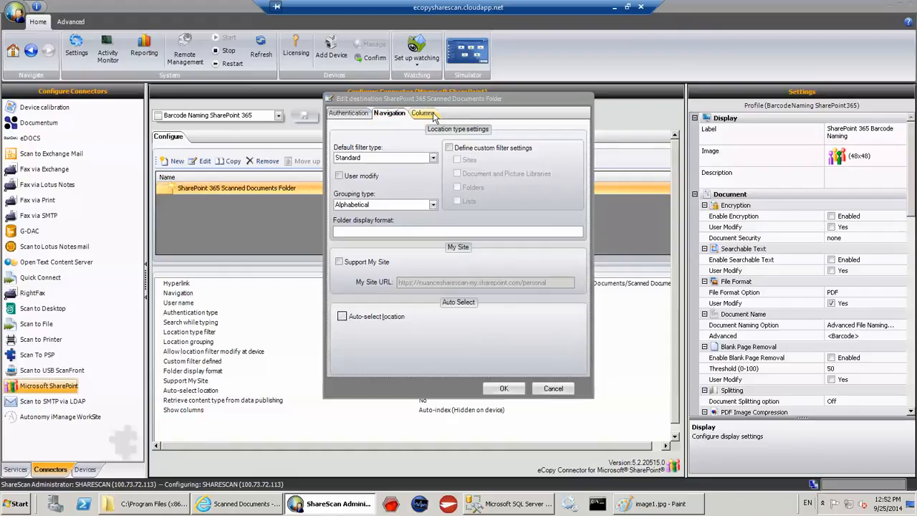
pyautogui.click(421, 113)
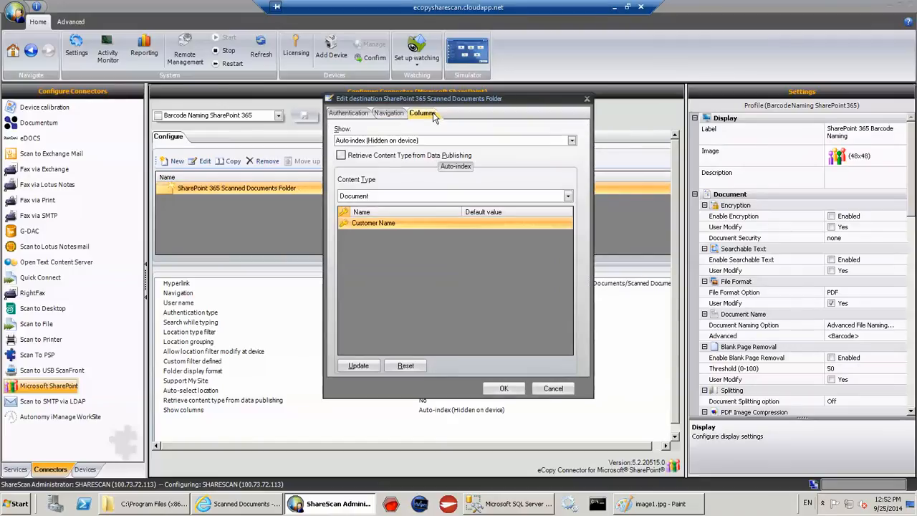
# Close the destination settings dialog unchanged, returning to the SharePoint connector summary
pyautogui.click(422, 112)
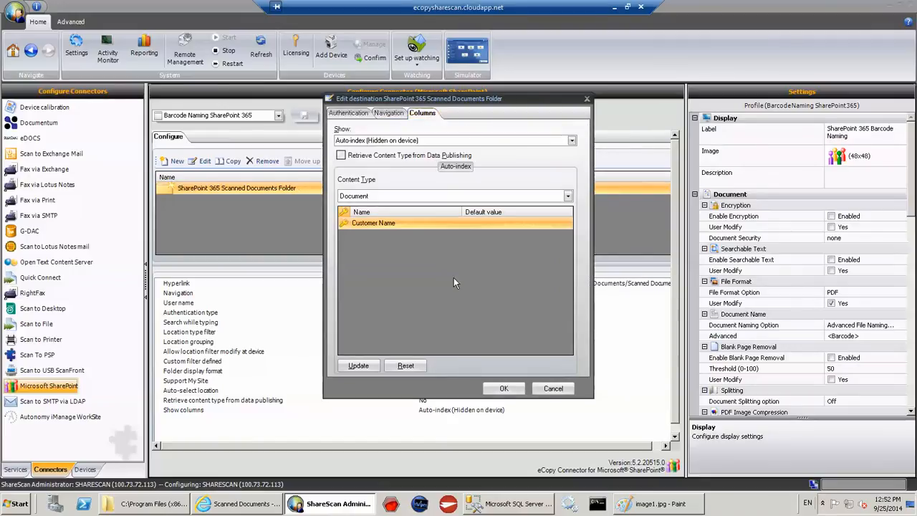
pyautogui.moveTo(378, 235)
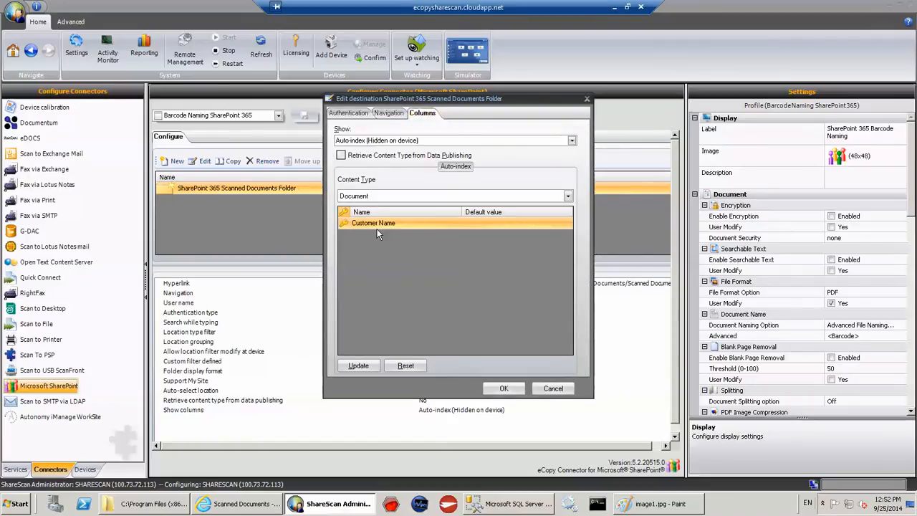
pyautogui.moveTo(384, 232)
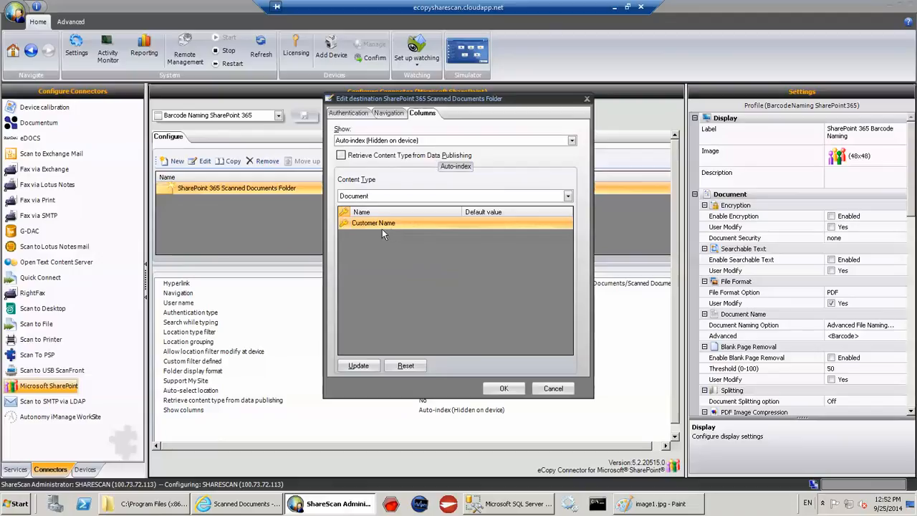
pyautogui.moveTo(351, 235)
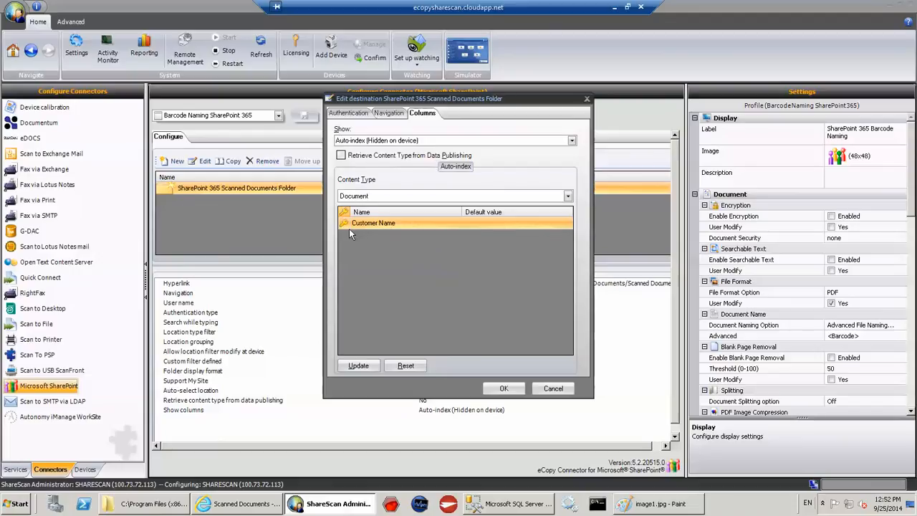
pyautogui.moveTo(372, 223)
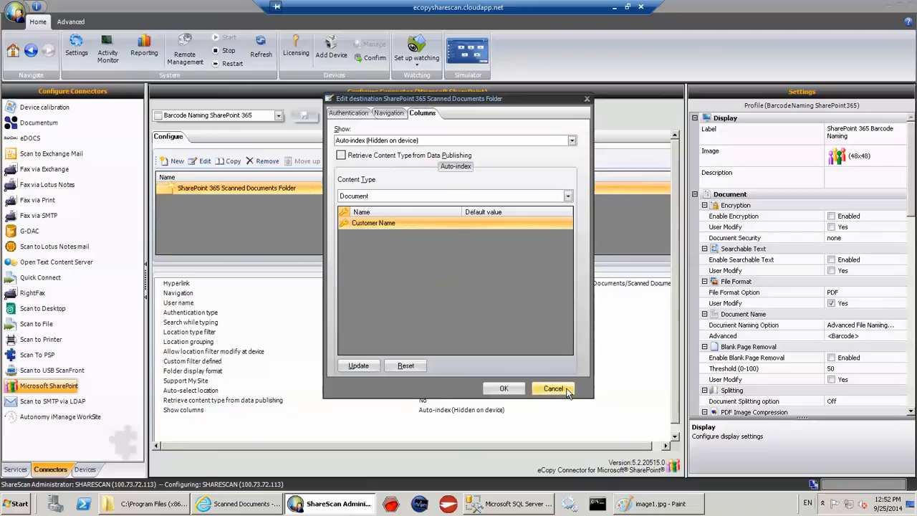
pyautogui.click(553, 388)
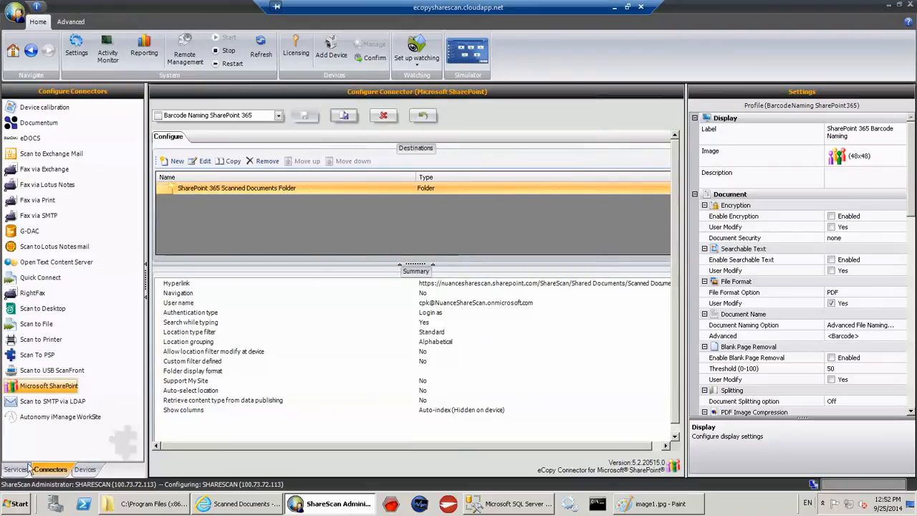
# View the Image Control service's active Code39 barcode page template and cancel out unchanged
pyautogui.click(16, 470)
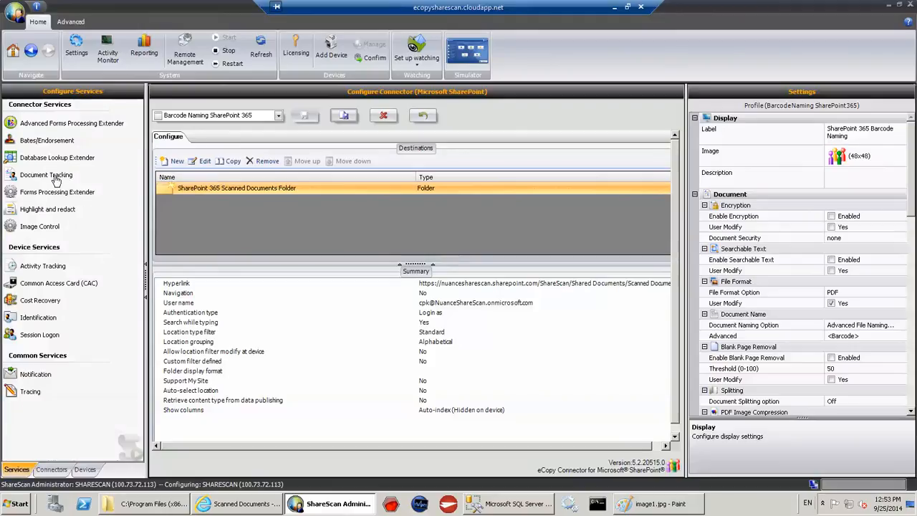
pyautogui.click(40, 227)
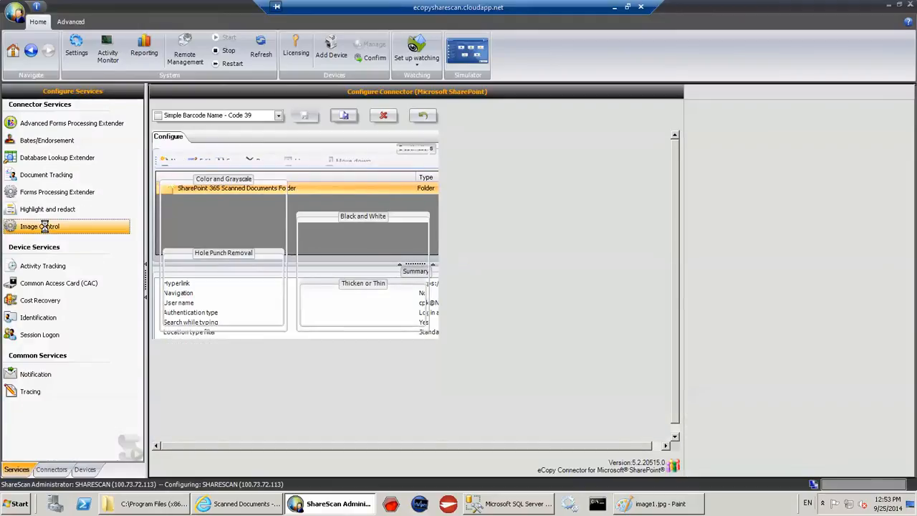
pyautogui.click(40, 226)
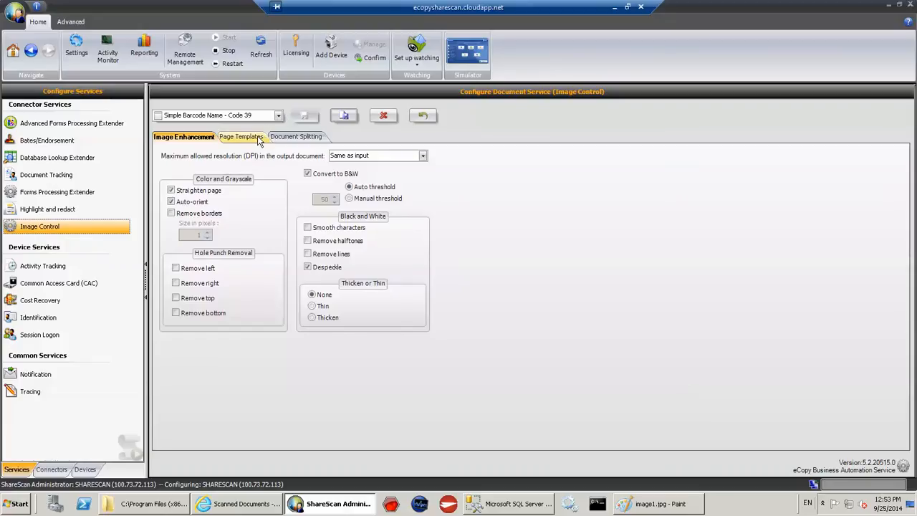
pyautogui.click(240, 136)
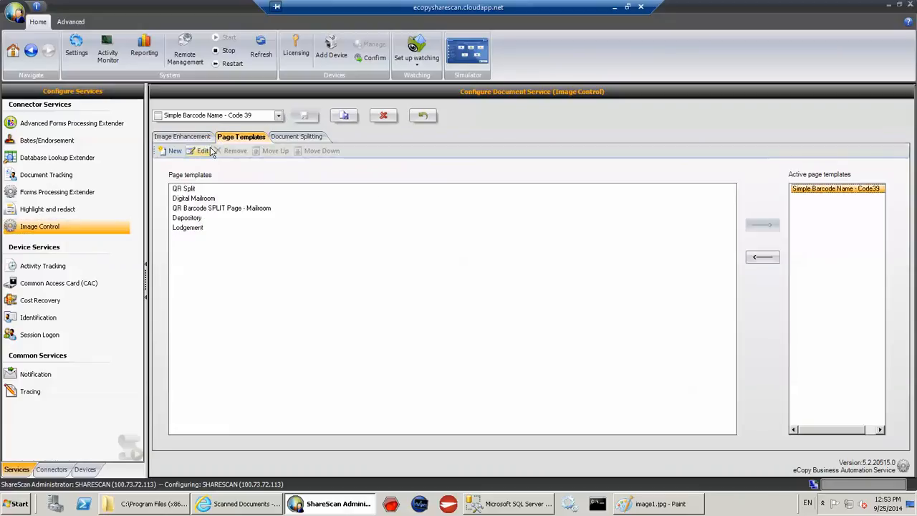
pyautogui.click(203, 151)
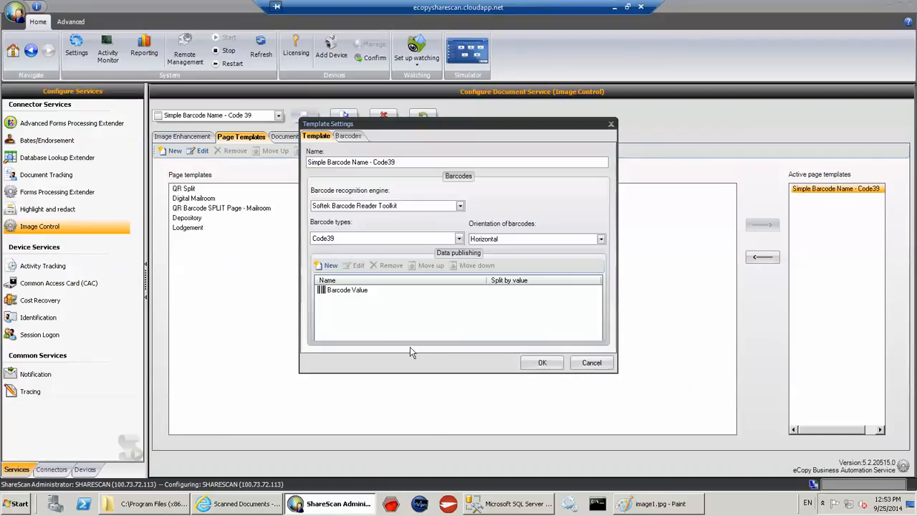
pyautogui.moveTo(338, 247)
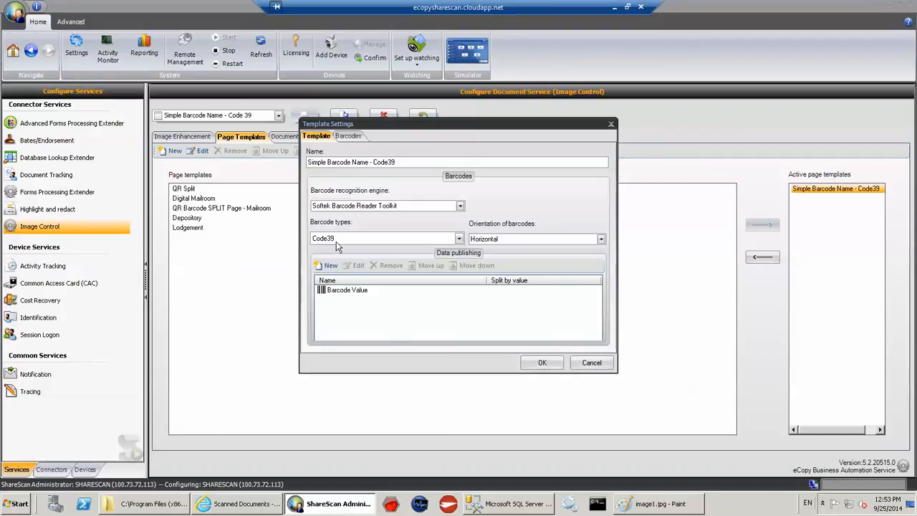
pyautogui.moveTo(527, 246)
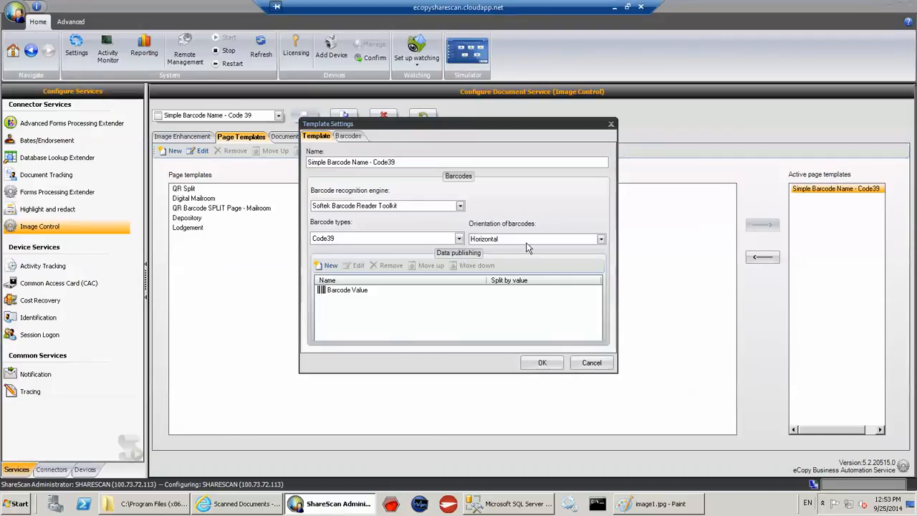
pyautogui.moveTo(371, 295)
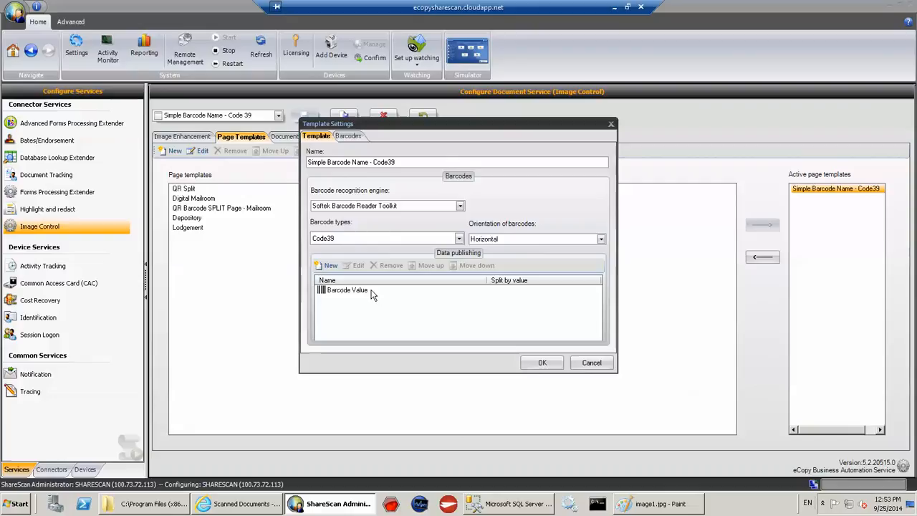
pyautogui.moveTo(351, 297)
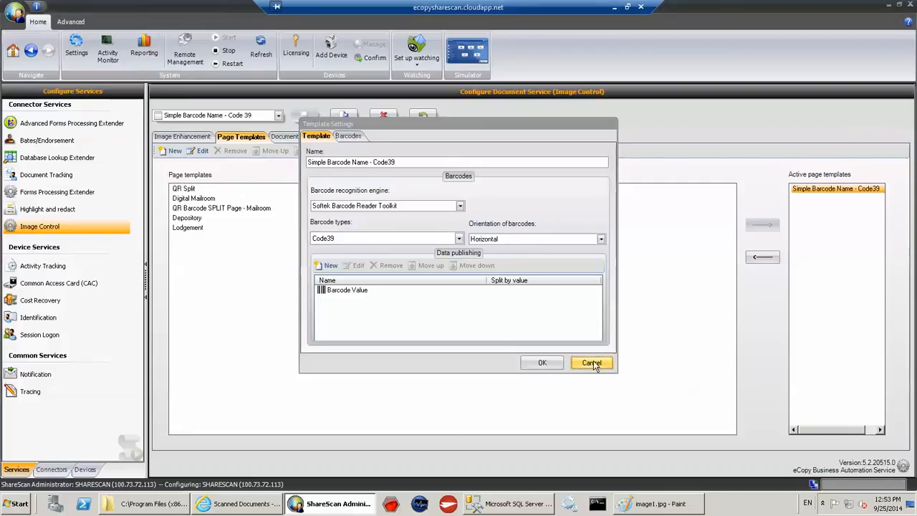
pyautogui.click(590, 363)
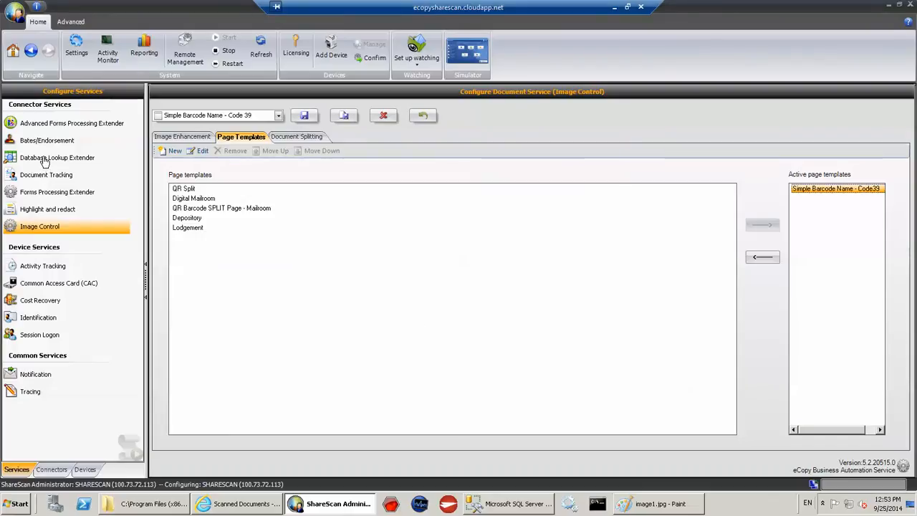
# Switch to the Database Lookup Extender service, discarding unsaved template changes
pyautogui.click(57, 157)
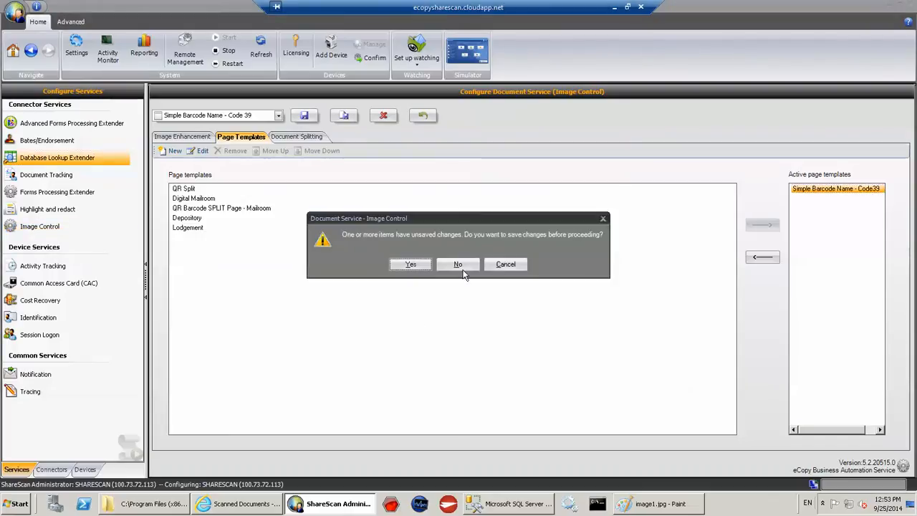
pyautogui.click(459, 264)
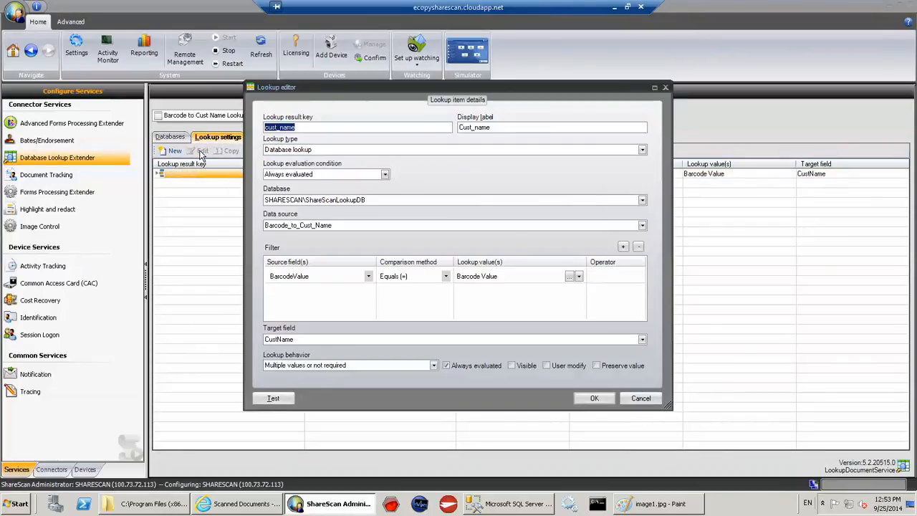
pyautogui.moveTo(312, 284)
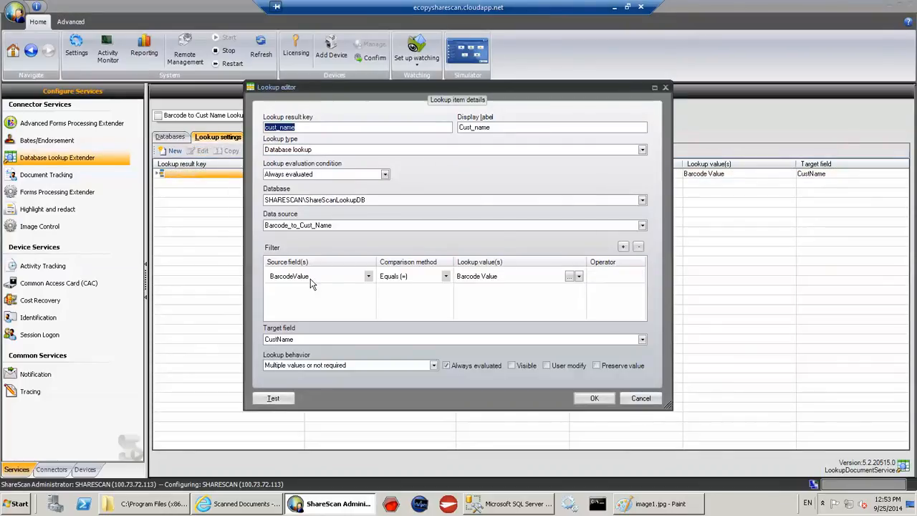
pyautogui.moveTo(487, 284)
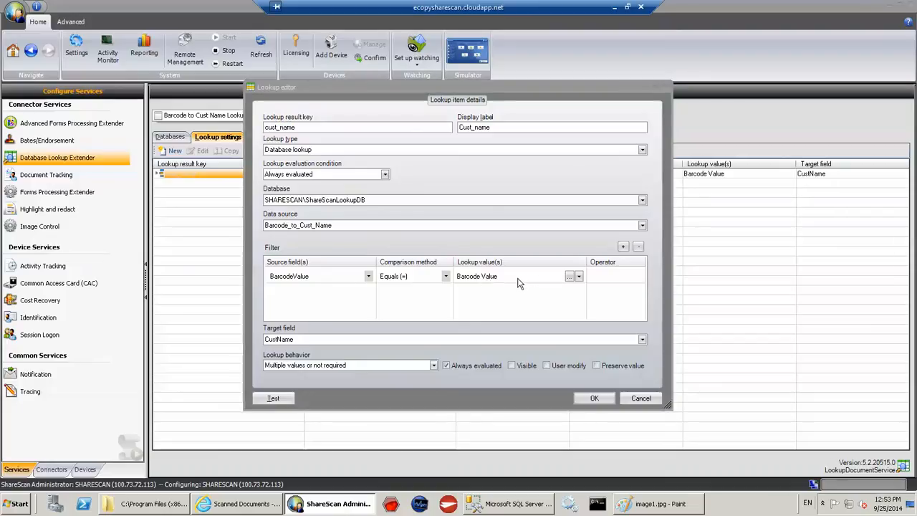
pyautogui.moveTo(265, 350)
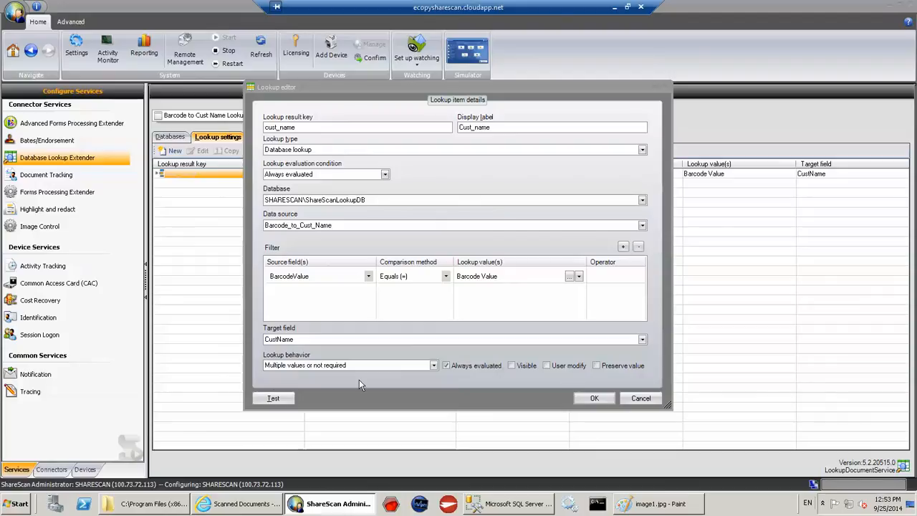
# Test the lookup with value DLR12345 to return CustName Nuance Communications, then switch to SQL Server Management Studio
pyautogui.click(272, 398)
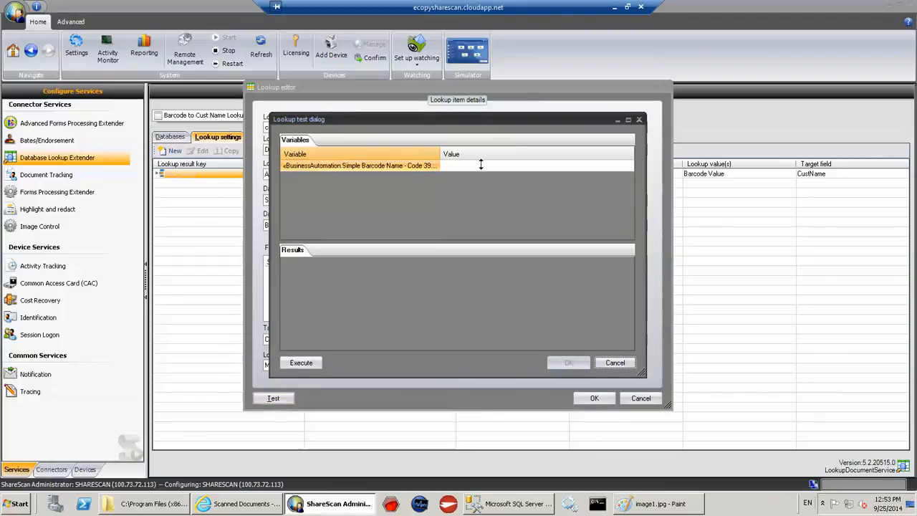
pyautogui.write('DLR12345')
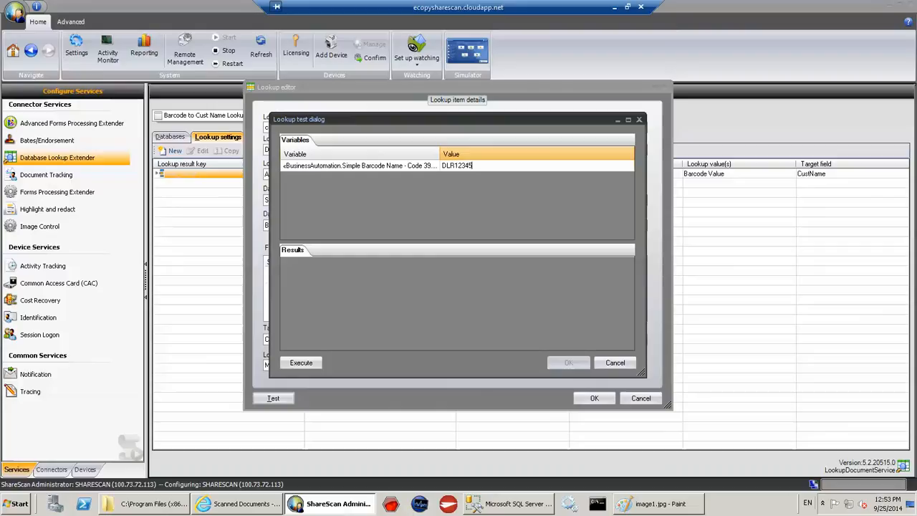
pyautogui.click(301, 362)
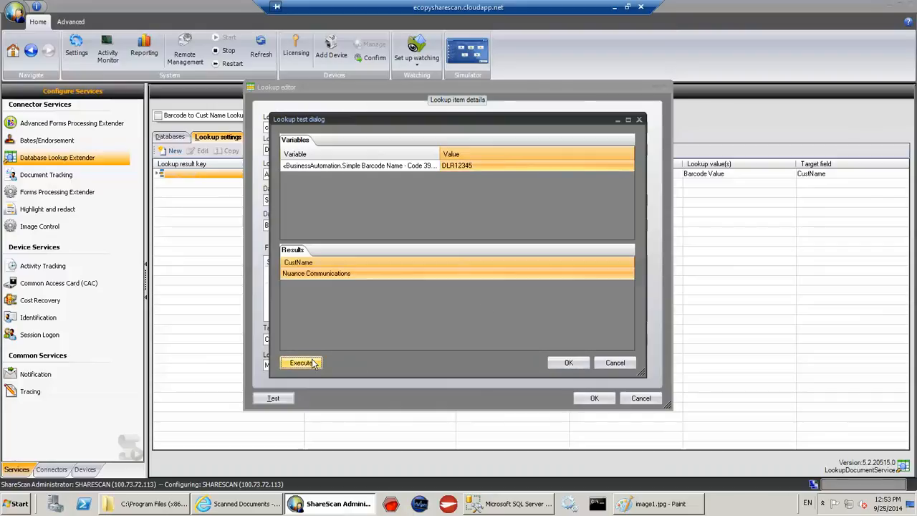
pyautogui.click(509, 505)
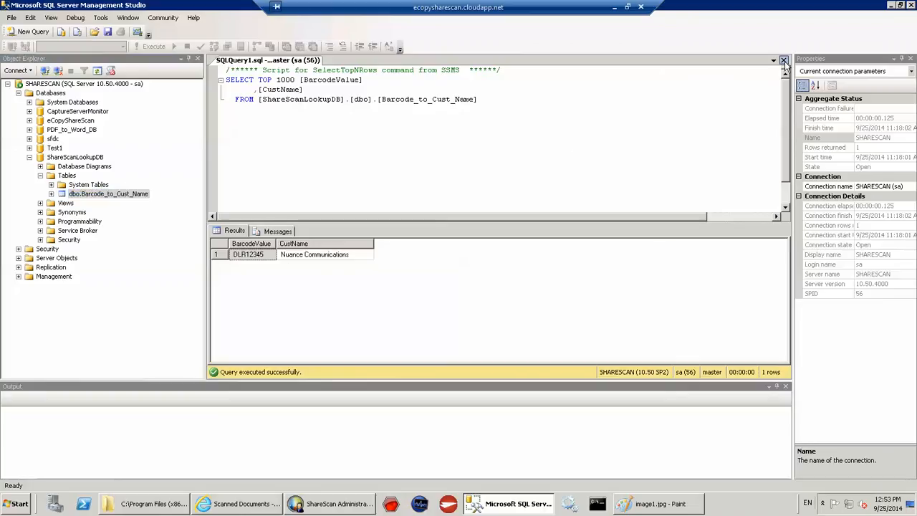
# Edit the top rows of dbo.Barcode_to_Cust_Name to change the CustName value for DLR12345
pyautogui.rightClick(107, 178)
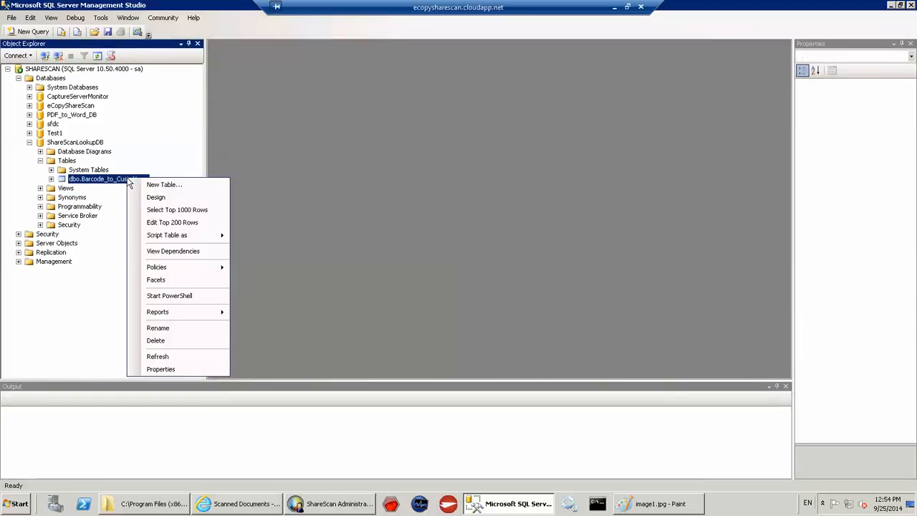
pyautogui.click(172, 222)
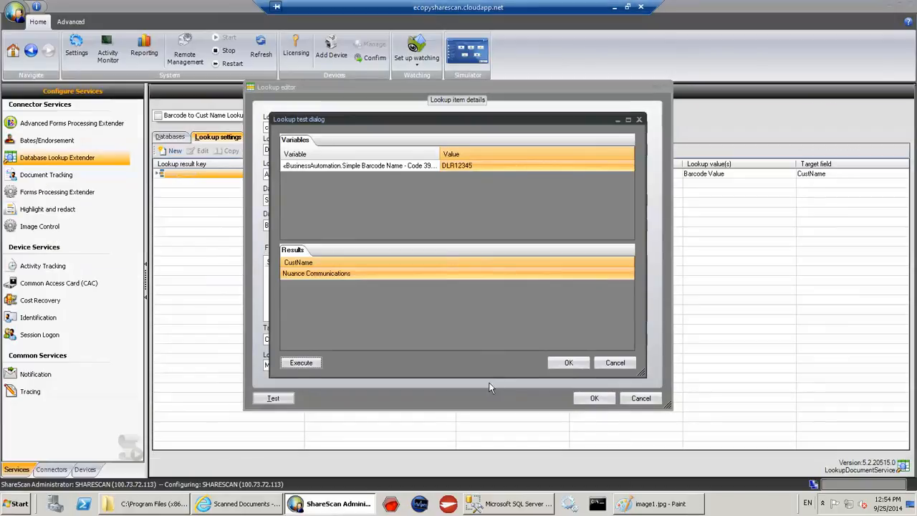
# Rerun the lookup test so DLR12345 returns Nuance UK, close it, and show the Scanned Documents library
pyautogui.click(300, 361)
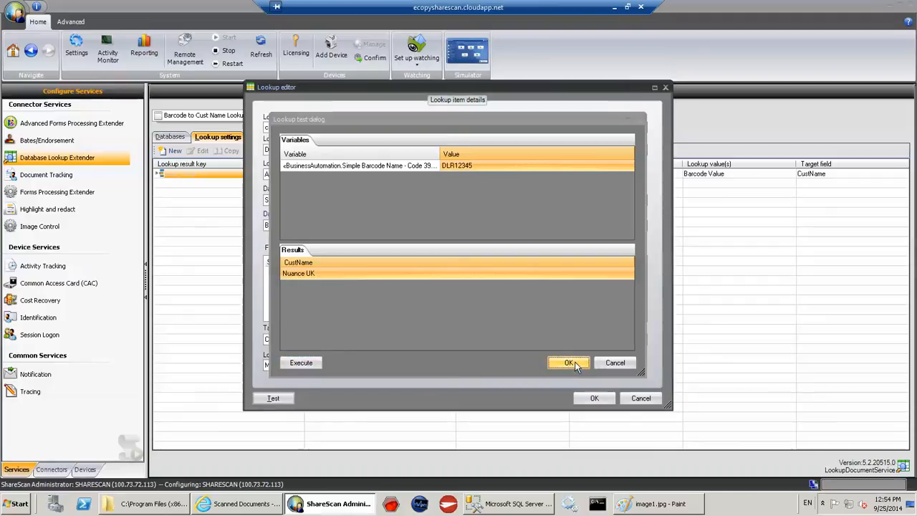
pyautogui.click(568, 362)
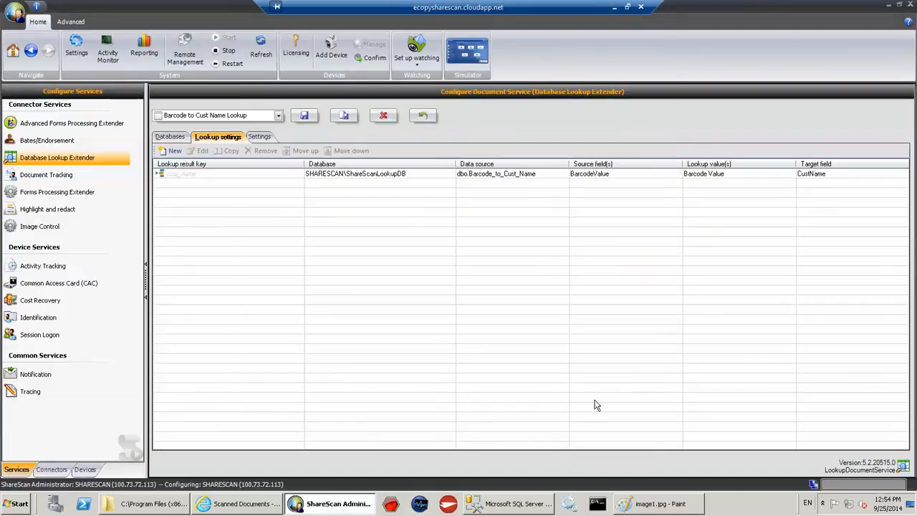
pyautogui.click(237, 504)
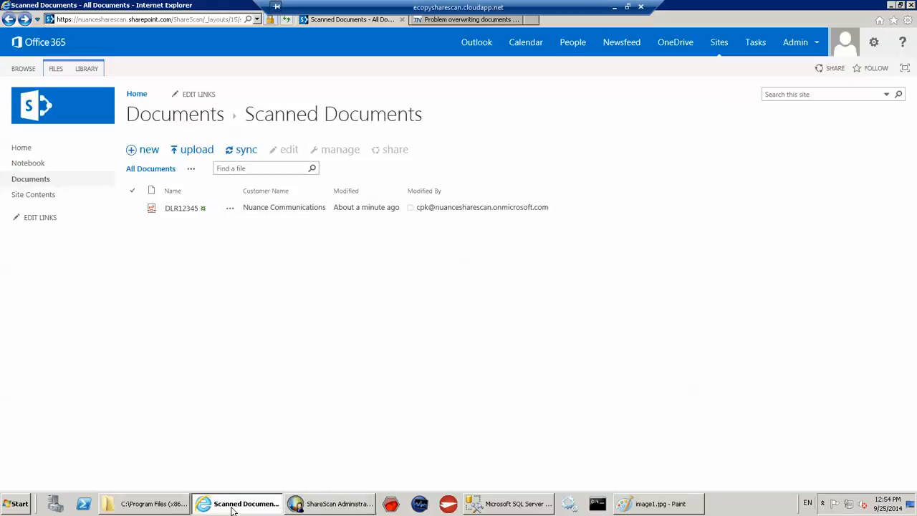
pyautogui.moveTo(298, 331)
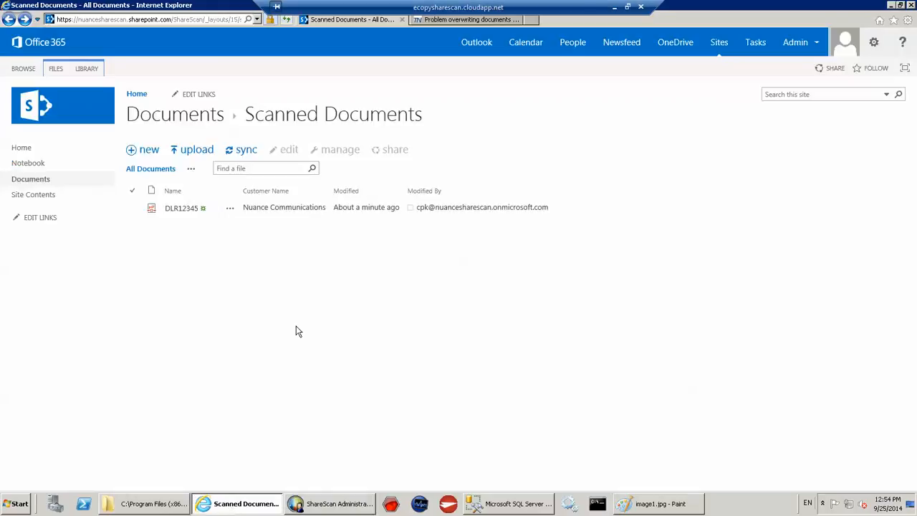